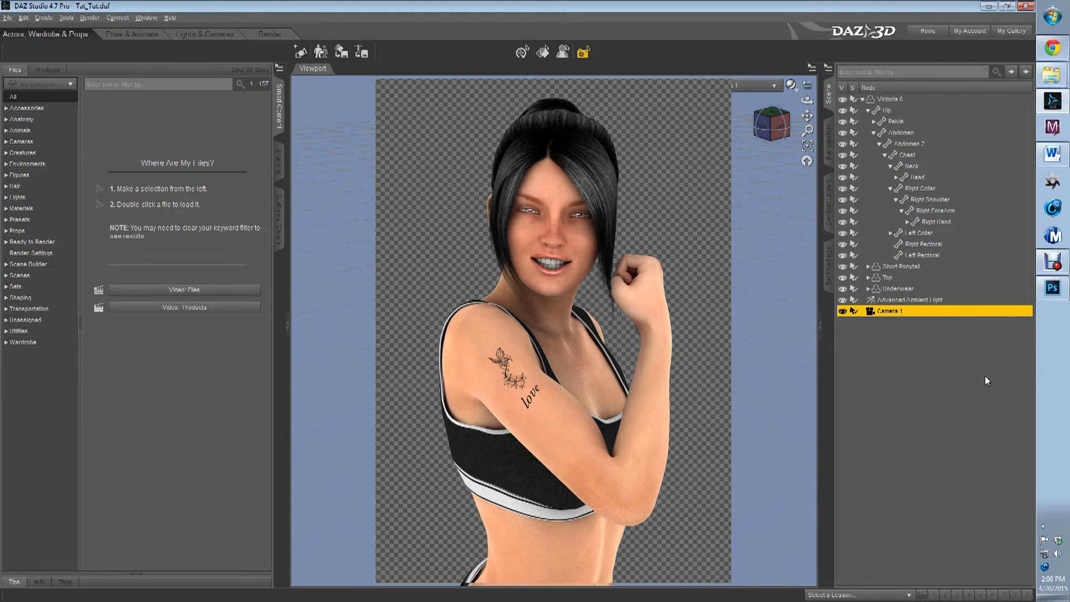
mouse_move(769, 265)
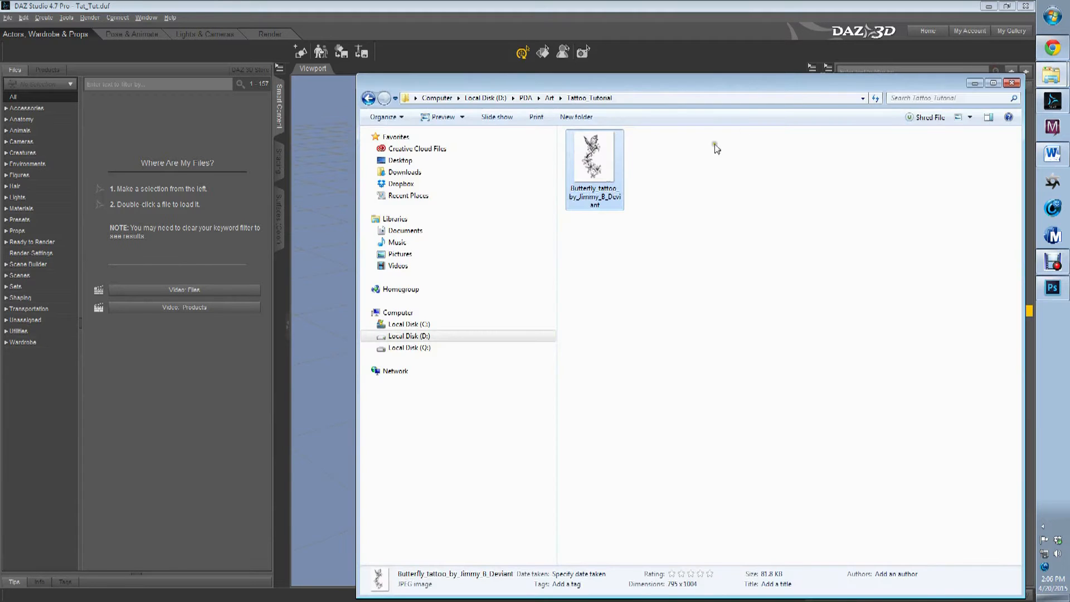
View the butterfly tattoo JPEG in Windows Photo Viewer and close it again
double_click(593, 157)
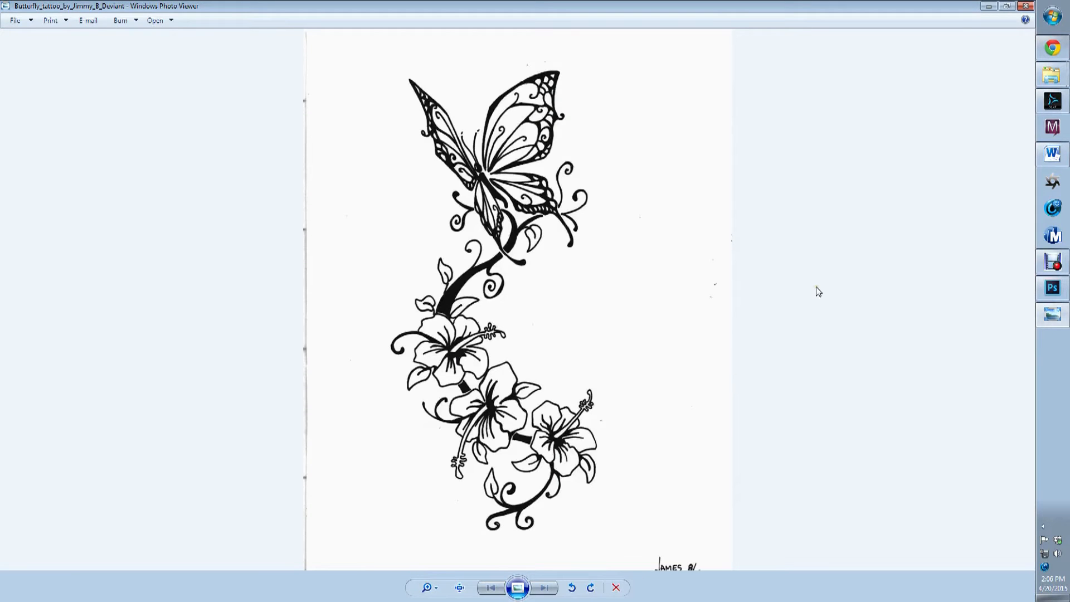
mouse_move(625, 539)
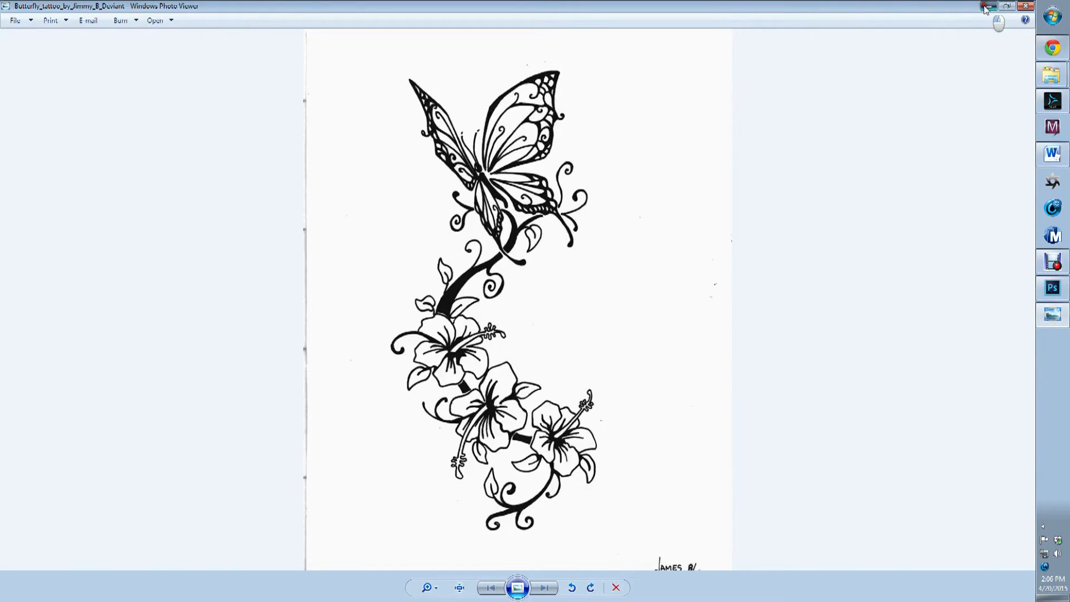
click(985, 6)
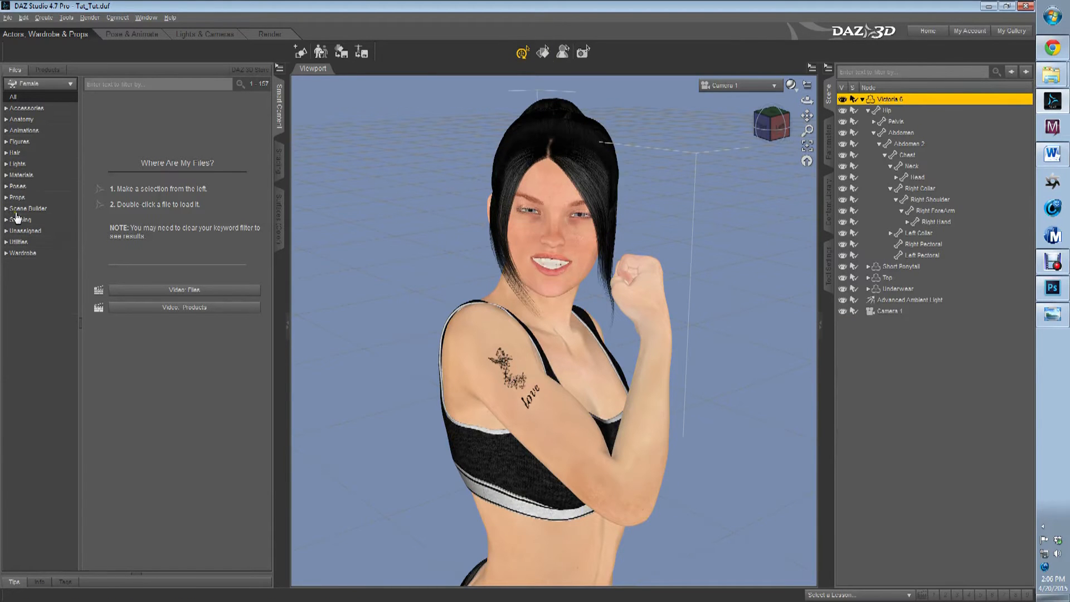
mouse_move(7, 177)
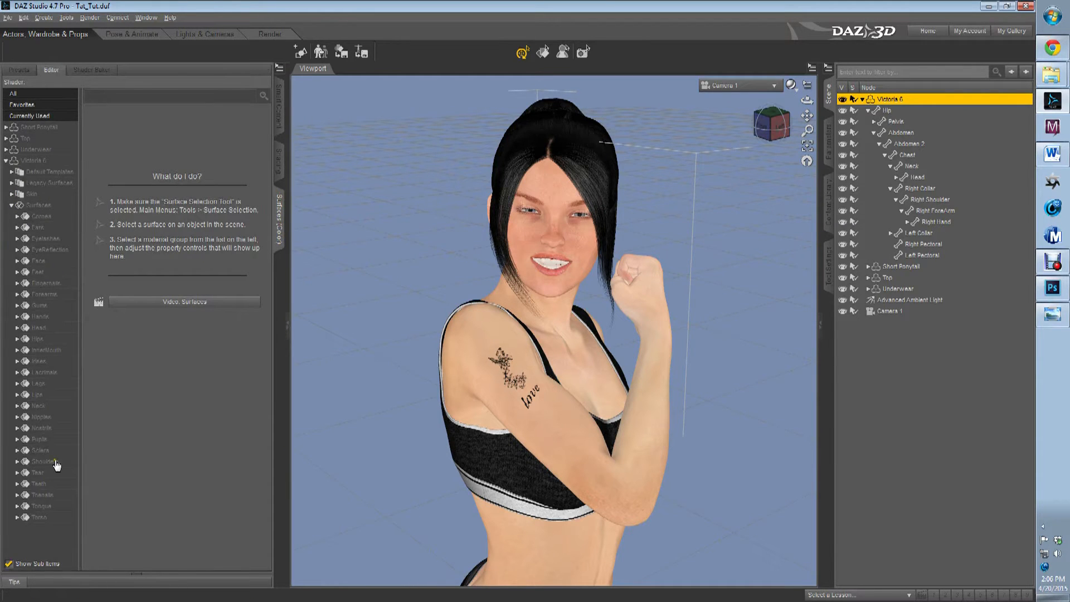
Select Victoria 6's Shoulders surface and browse its Diffuse Color image map
click(42, 461)
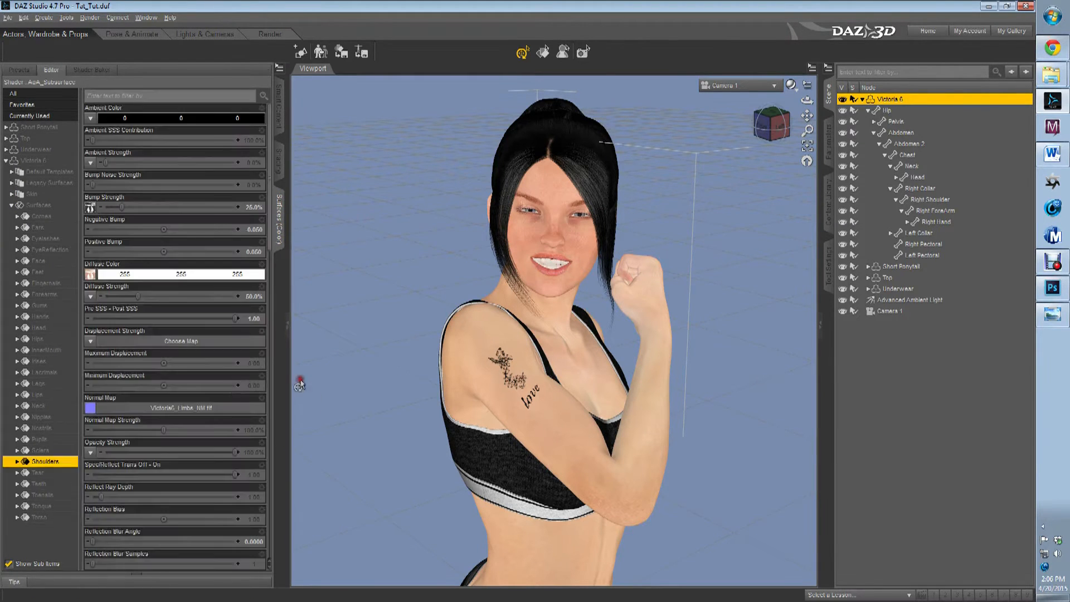
click(89, 274)
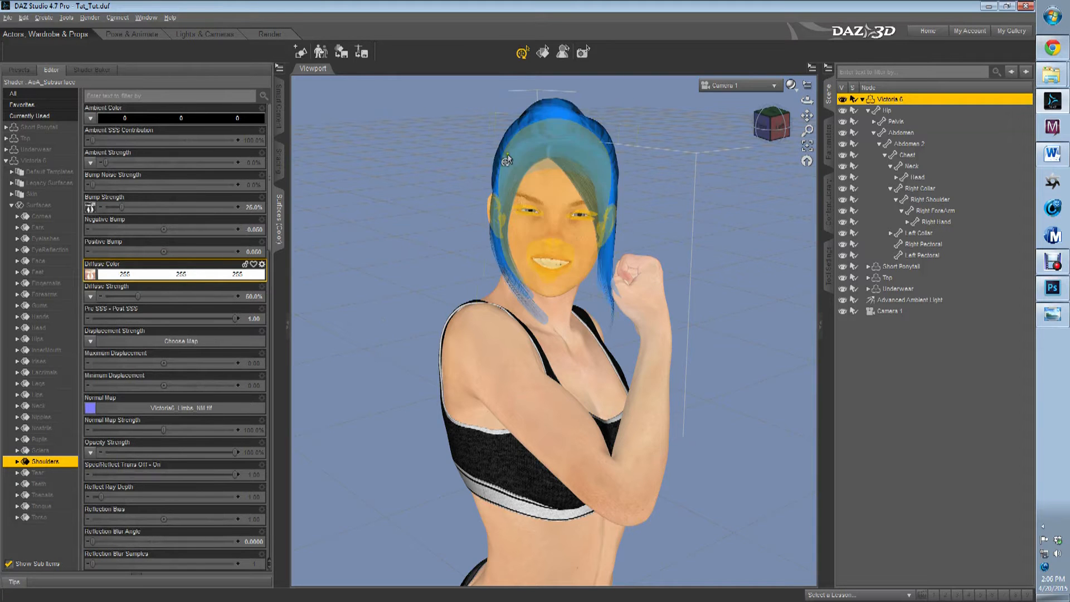
click(544, 51)
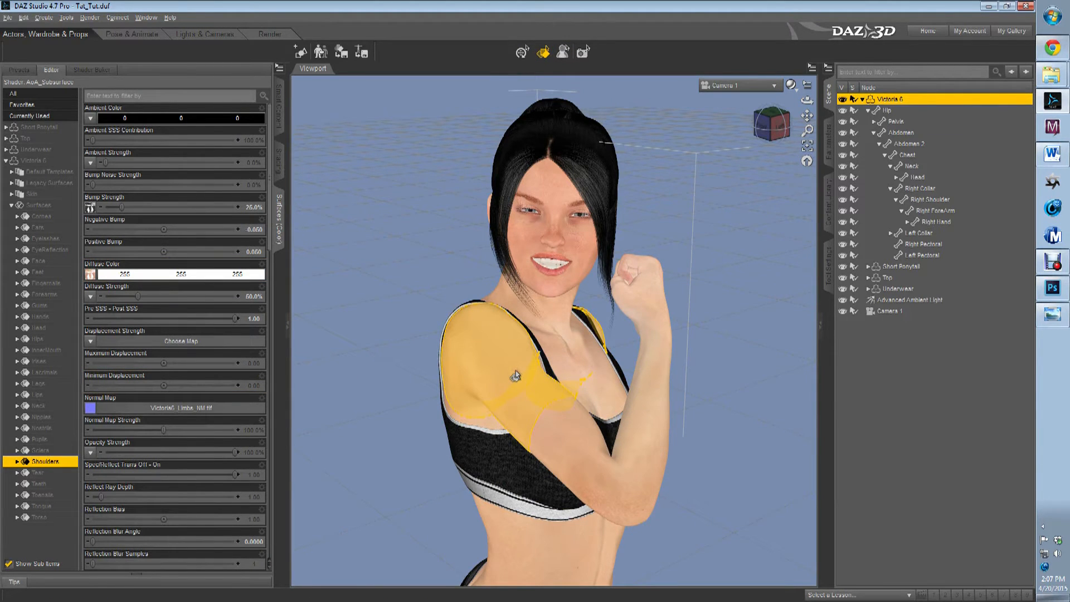
click(89, 274)
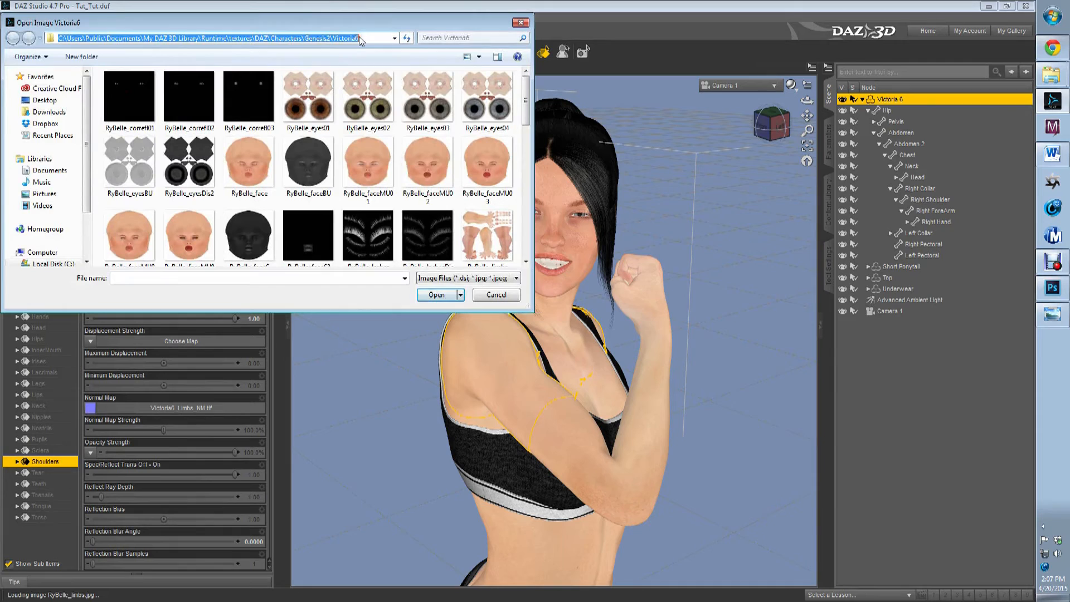
Copy the Victoria6 texture folder path from the Open Image dialog's address bar
right_click(361, 37)
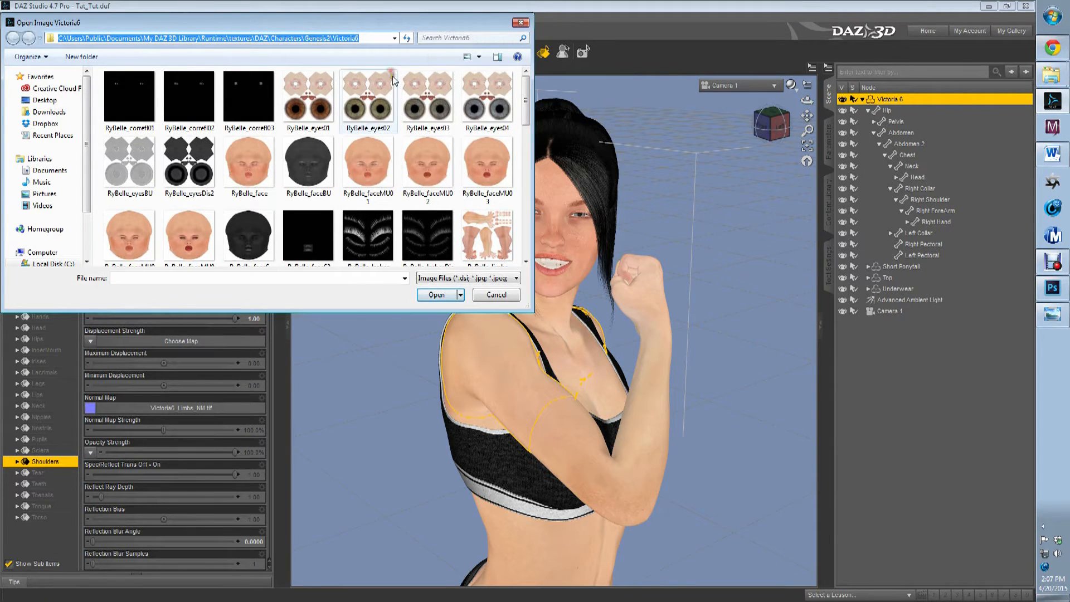
click(495, 294)
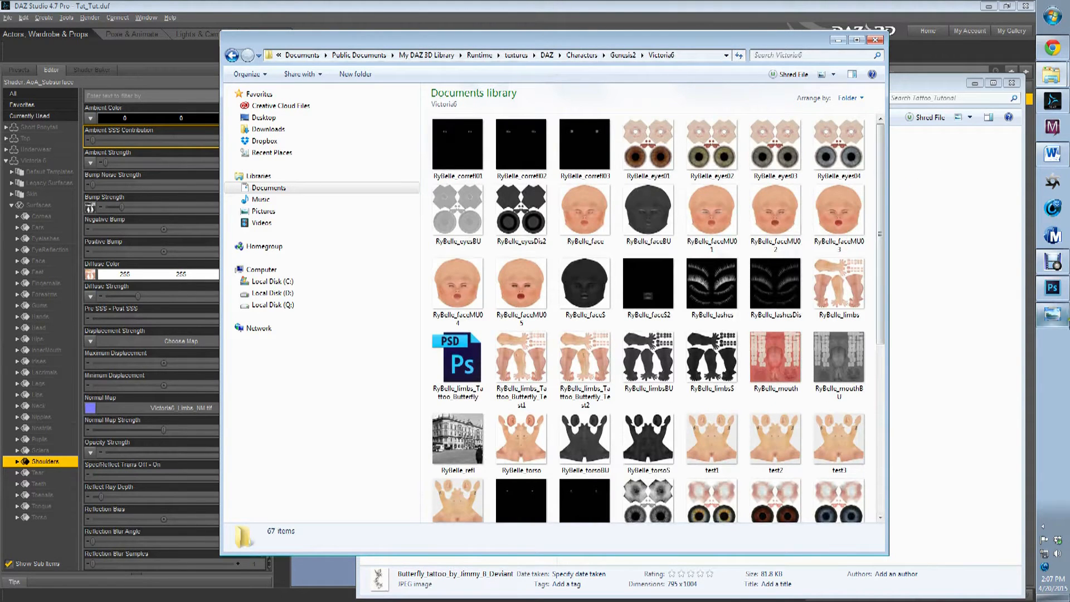
Switch to Photoshop with the Victoria 6 limbs texture and the Tattoo Tutorial folder alongside
click(1052, 289)
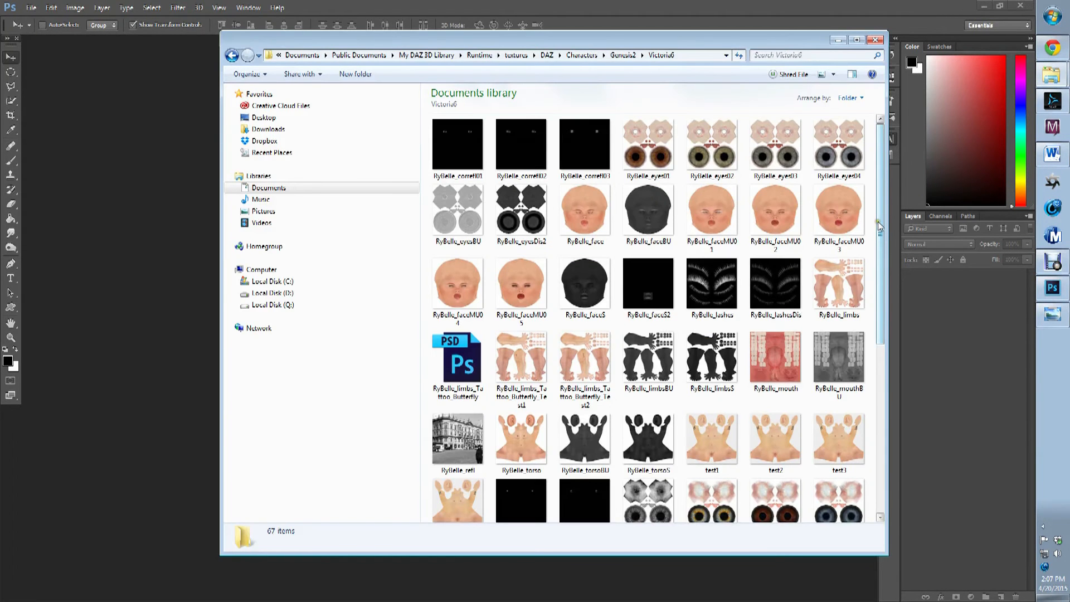
click(838, 259)
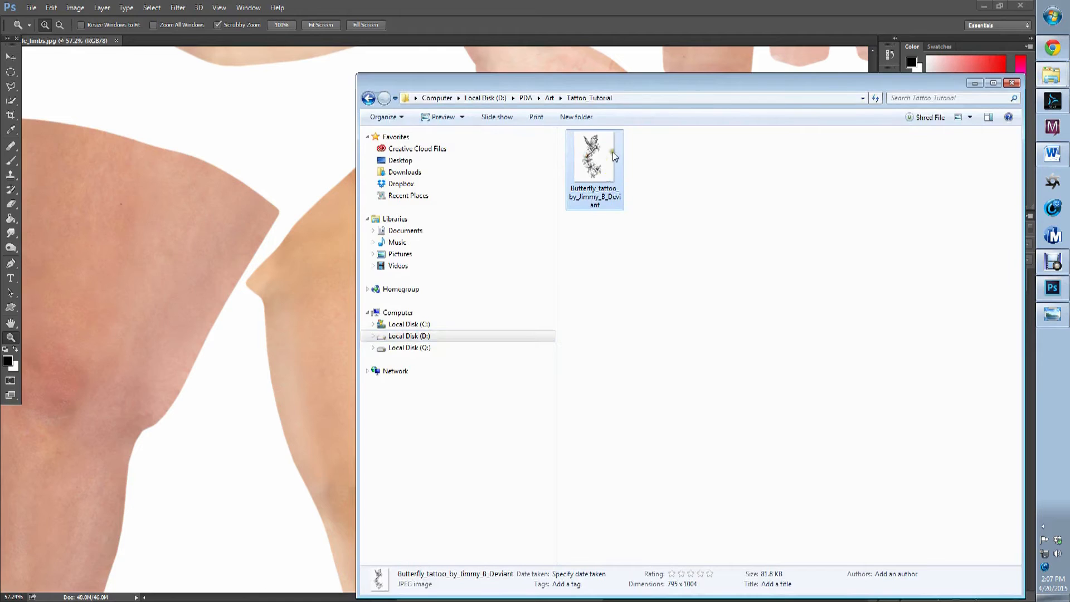
Place the butterfly tattoo JPEG as a layer on the limbs texture and rotate it over the arm
double_click(593, 159)
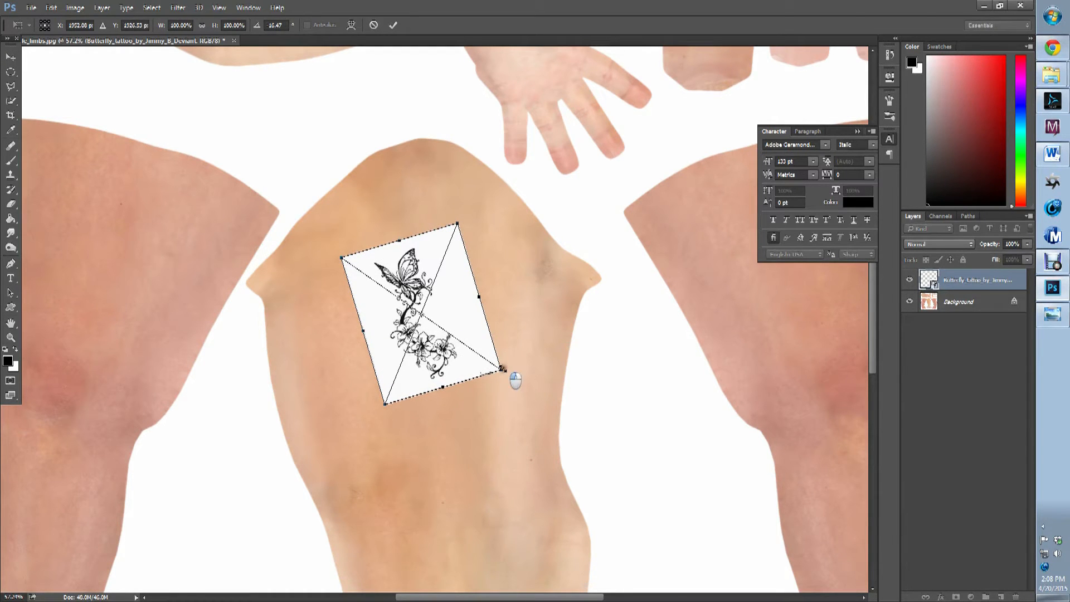
drag(513, 382, 482, 357)
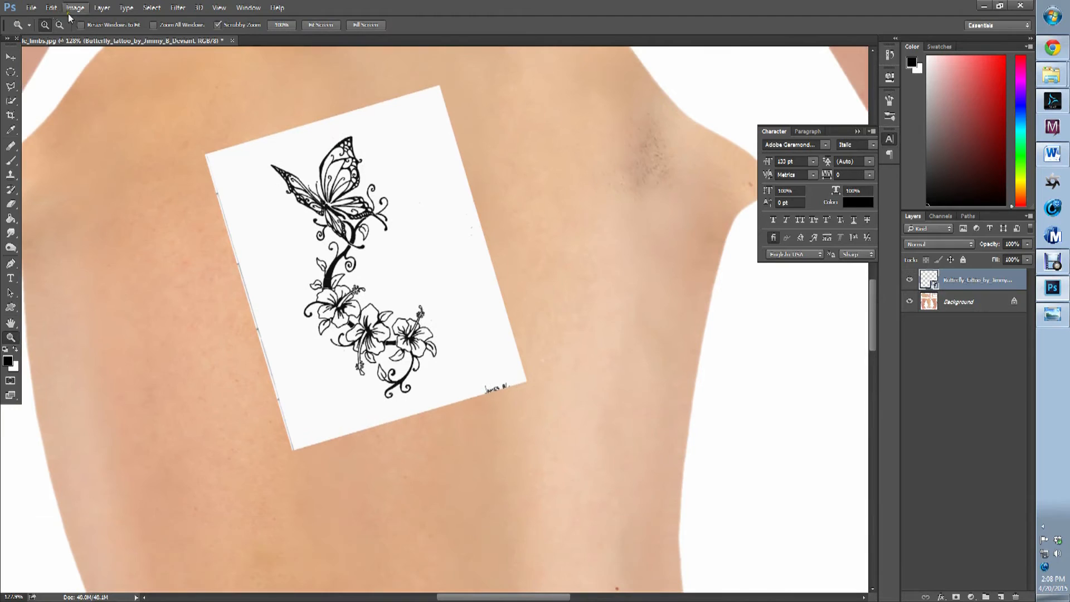
Add a Reveal All layer mask to the tattoo layer and choose a rough brush
click(118, 8)
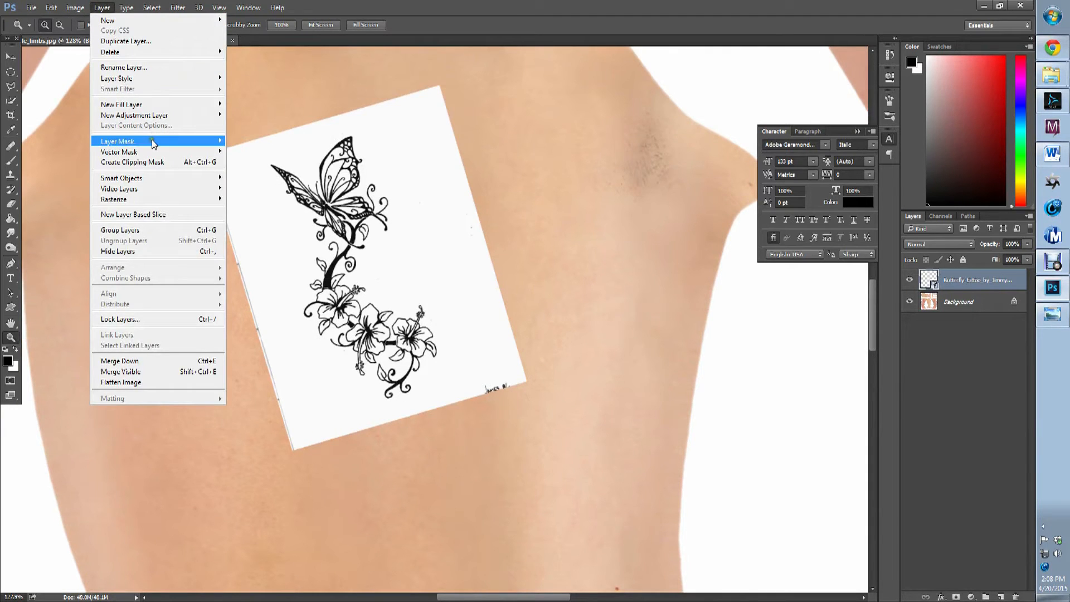
click(117, 141)
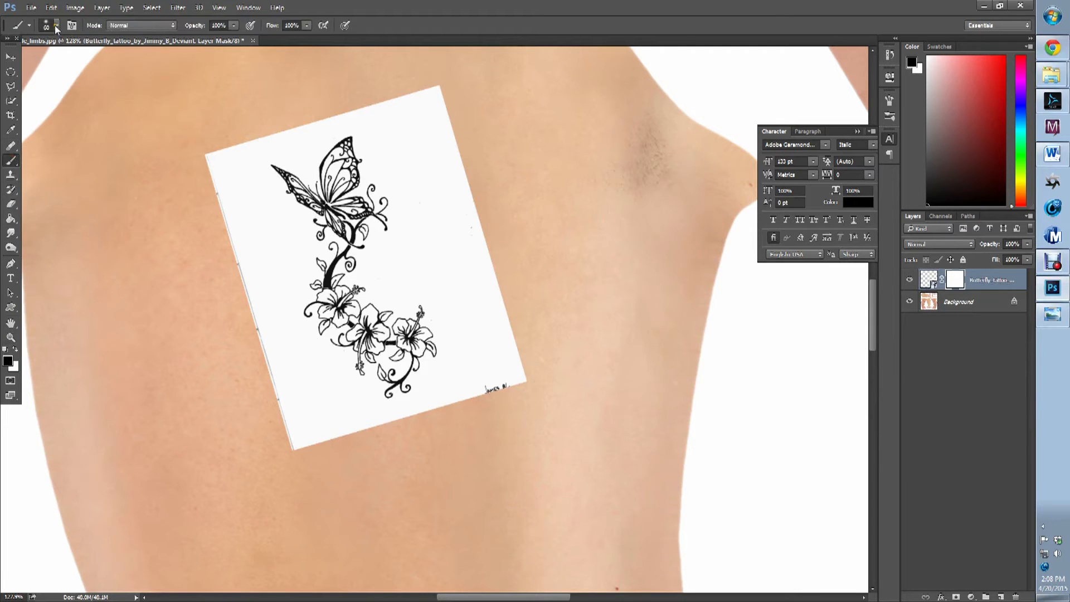
click(54, 27)
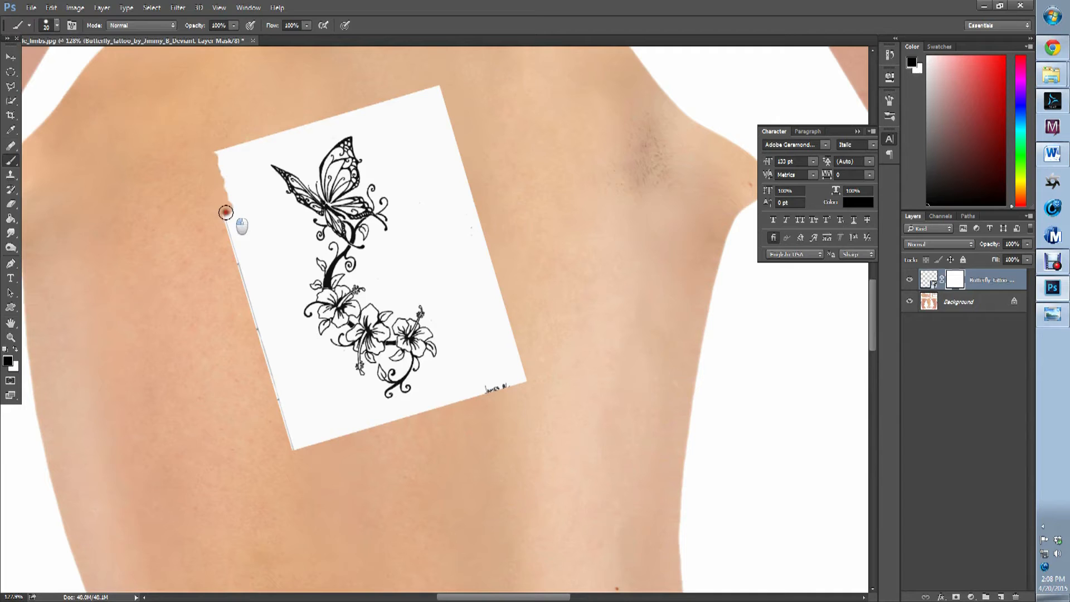
Paint black along the paper's left, corner and bottom edges for a ragged torn look
drag(225, 212, 248, 281)
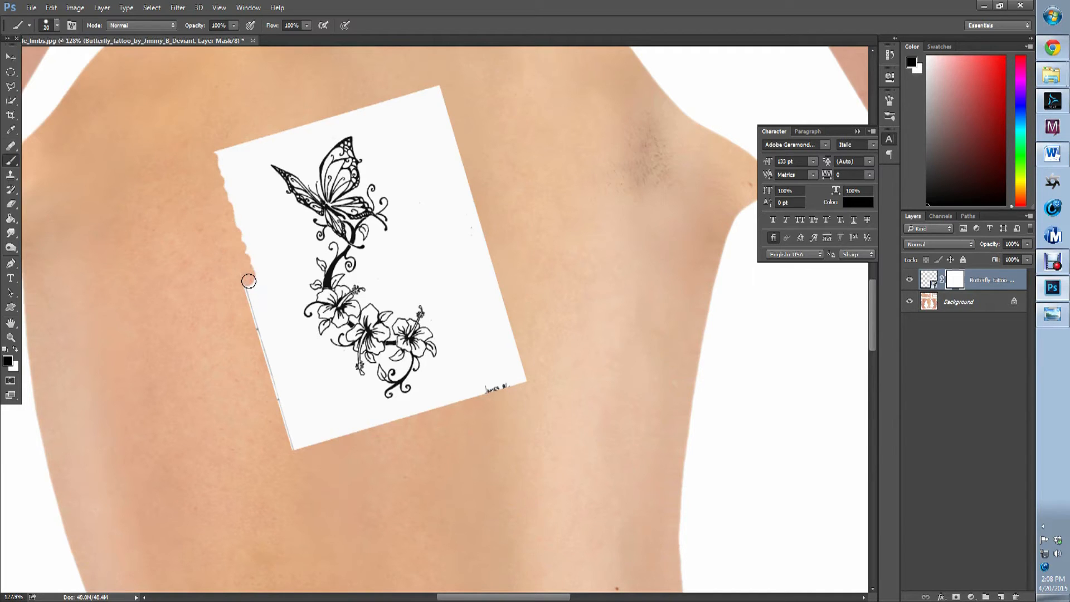
drag(248, 281, 207, 165)
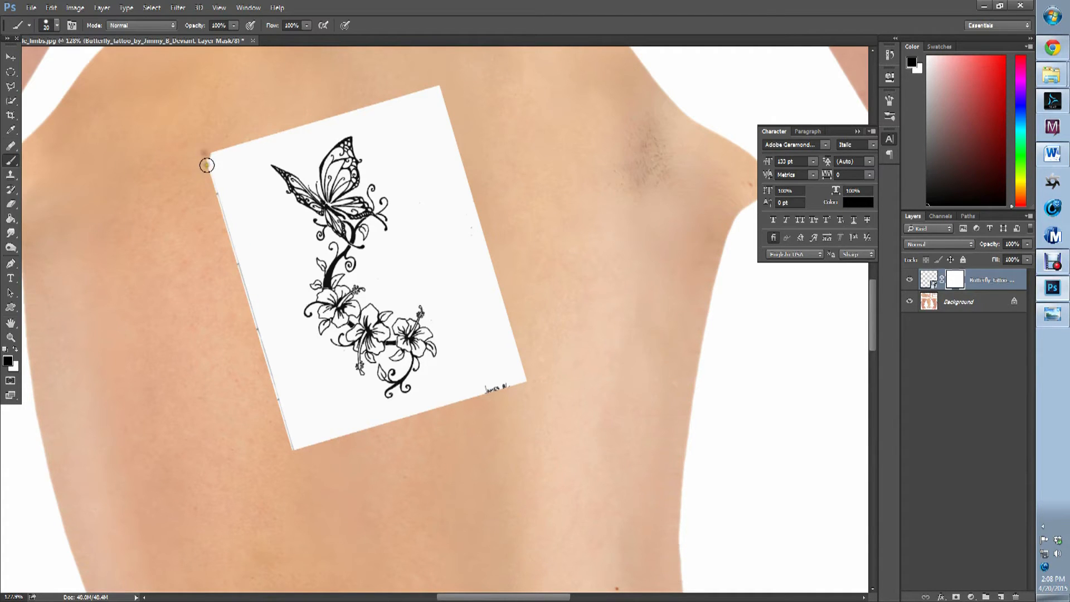
drag(206, 165, 277, 446)
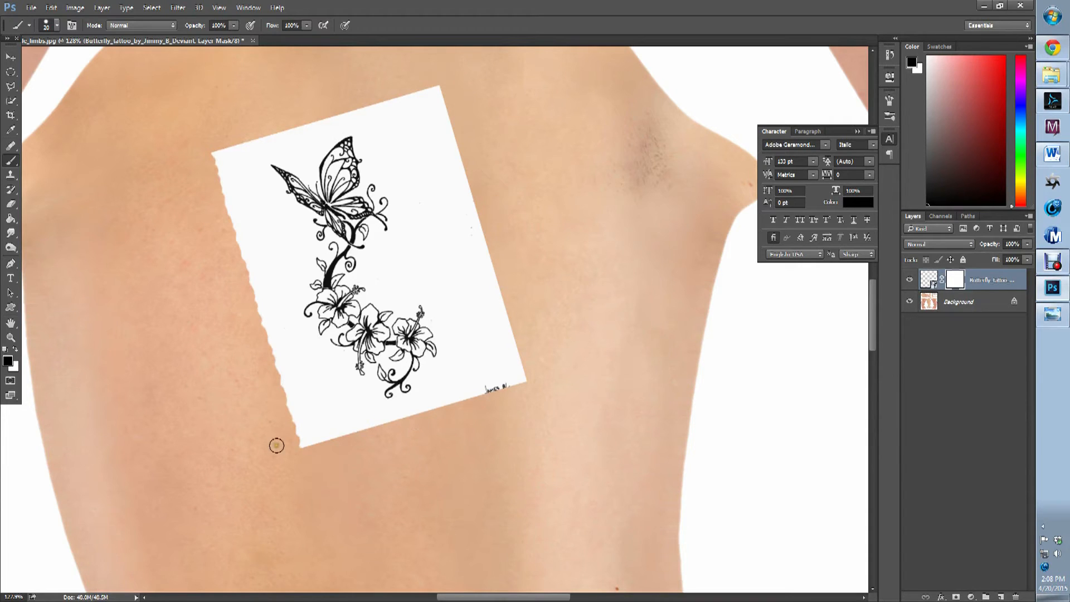
drag(276, 446, 525, 382)
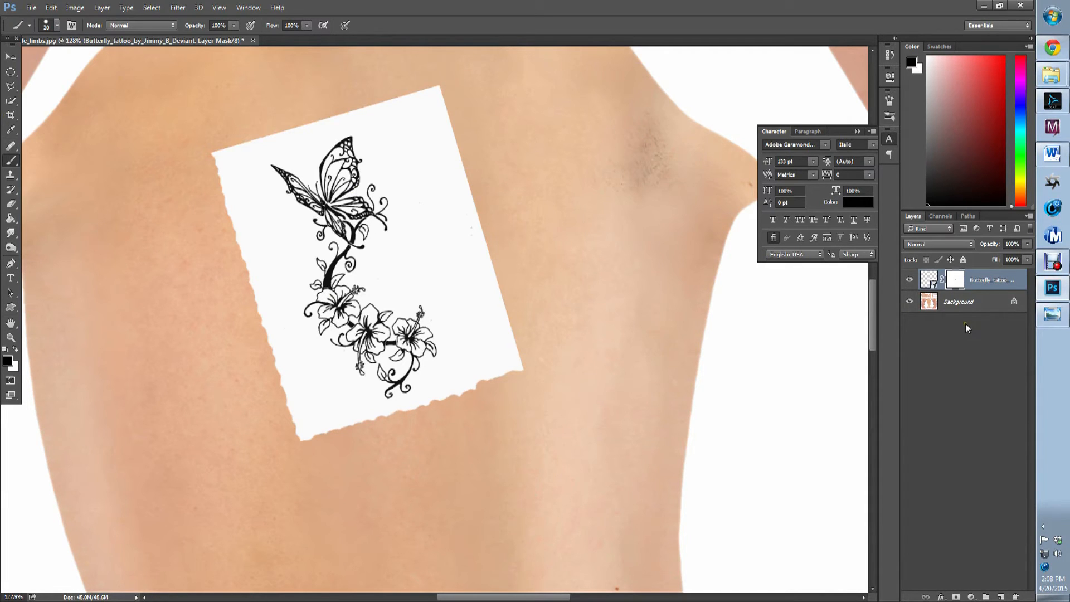
click(929, 279)
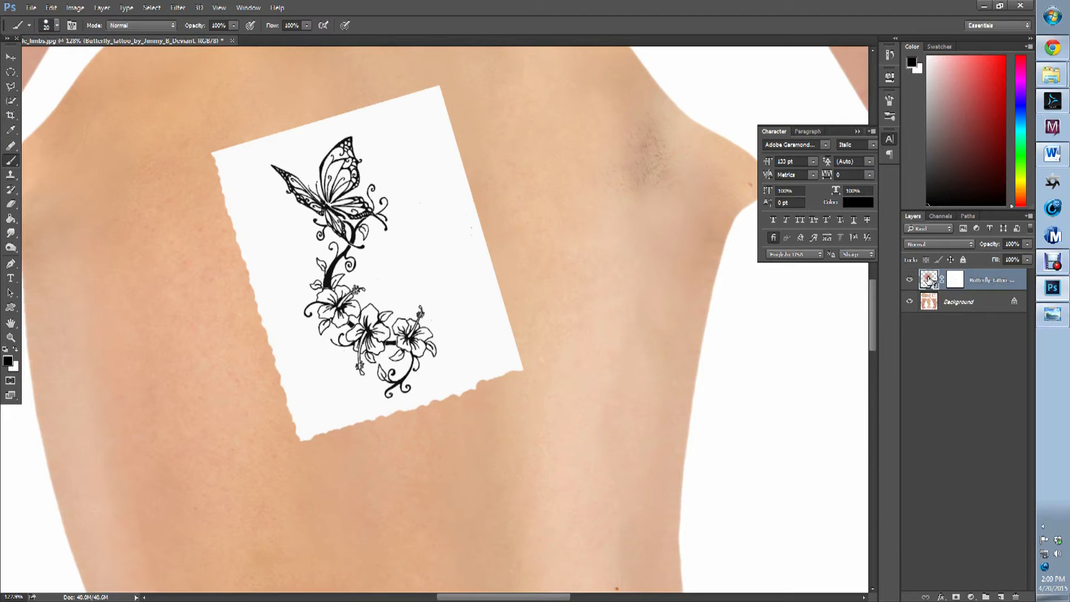
Set the tattoo layer's blend mode to Multiply so the white paper disappears
click(941, 243)
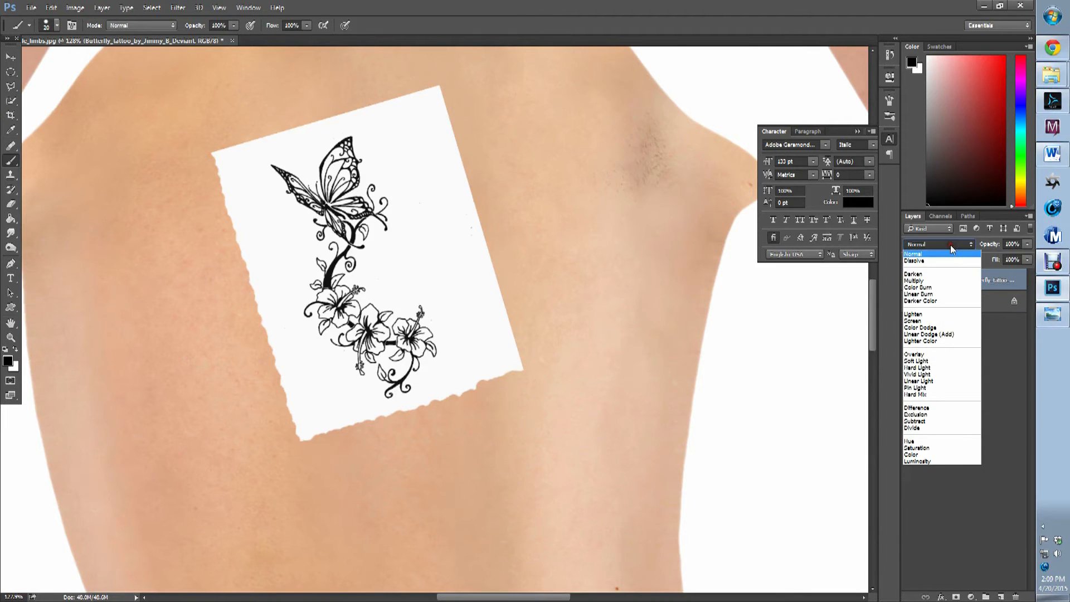
mouse_move(916, 281)
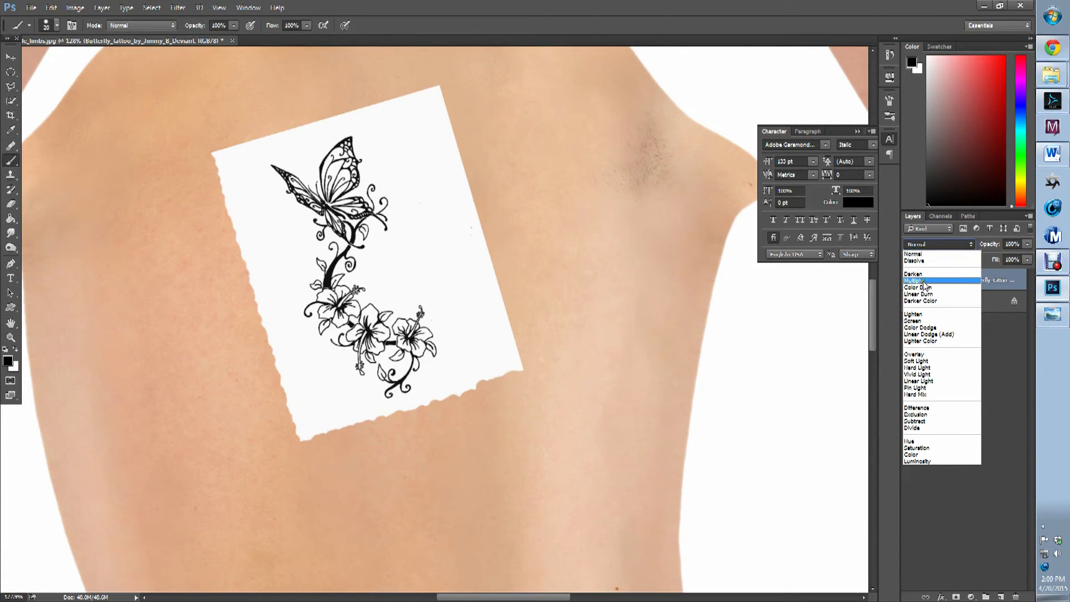
click(917, 280)
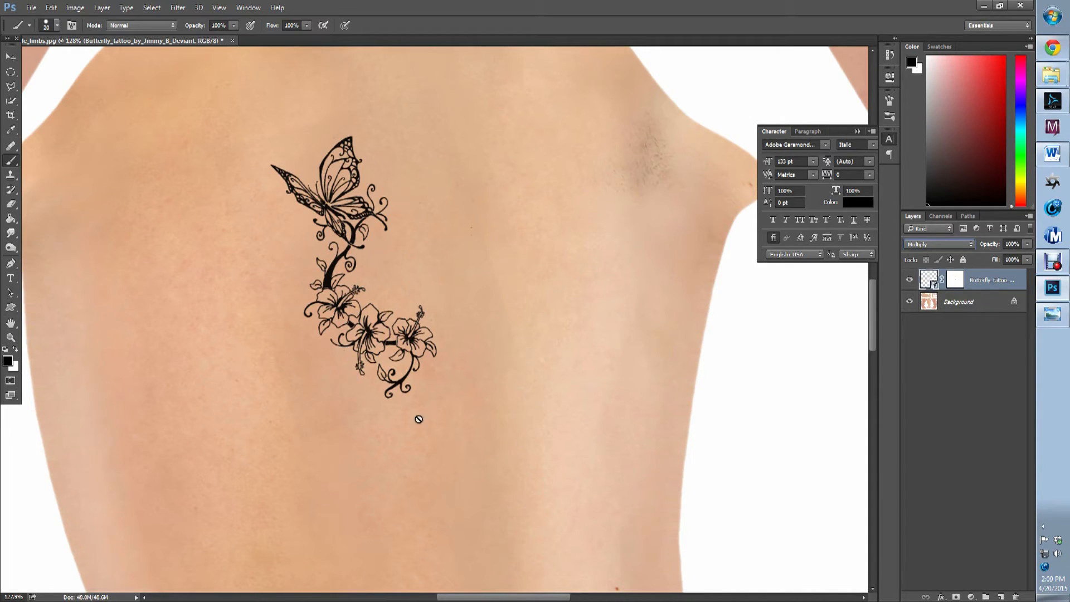
mouse_move(333, 171)
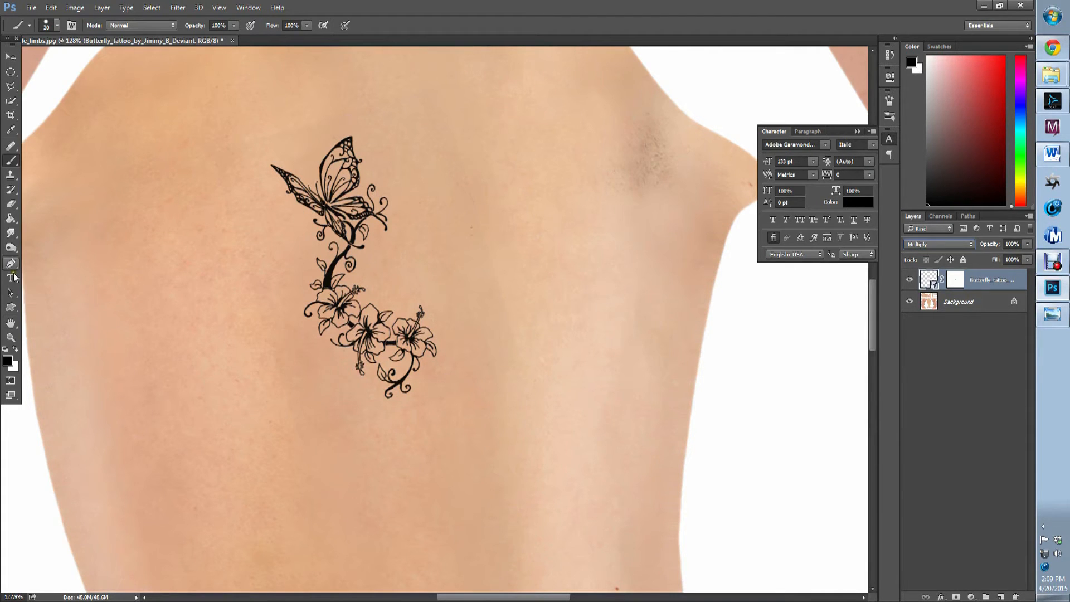
Add a 'love' text layer below the flower vine and rotate it to follow the vine
click(10, 279)
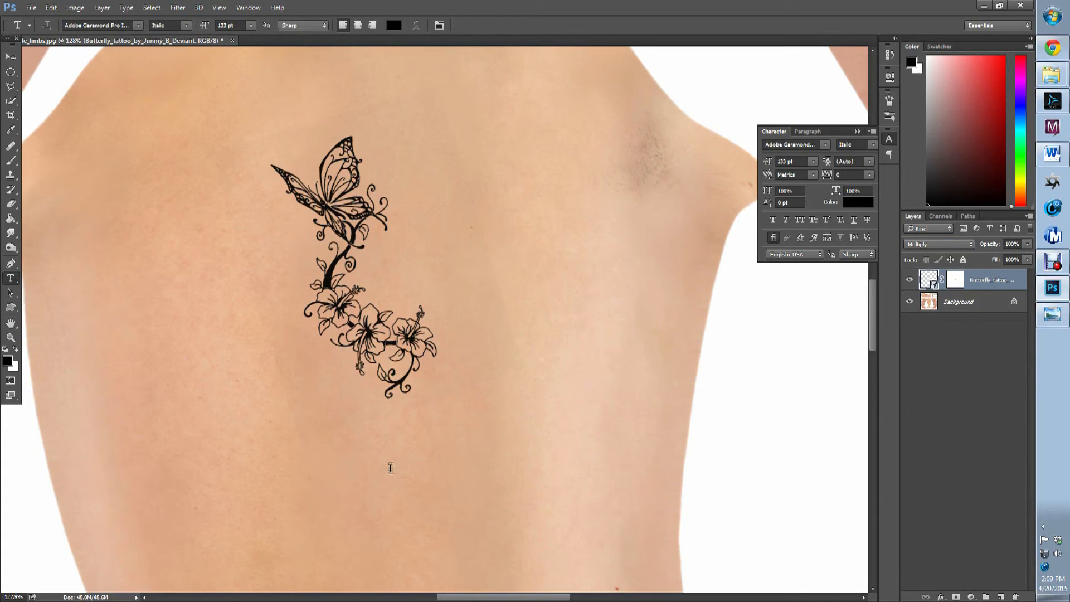
mouse_move(343, 441)
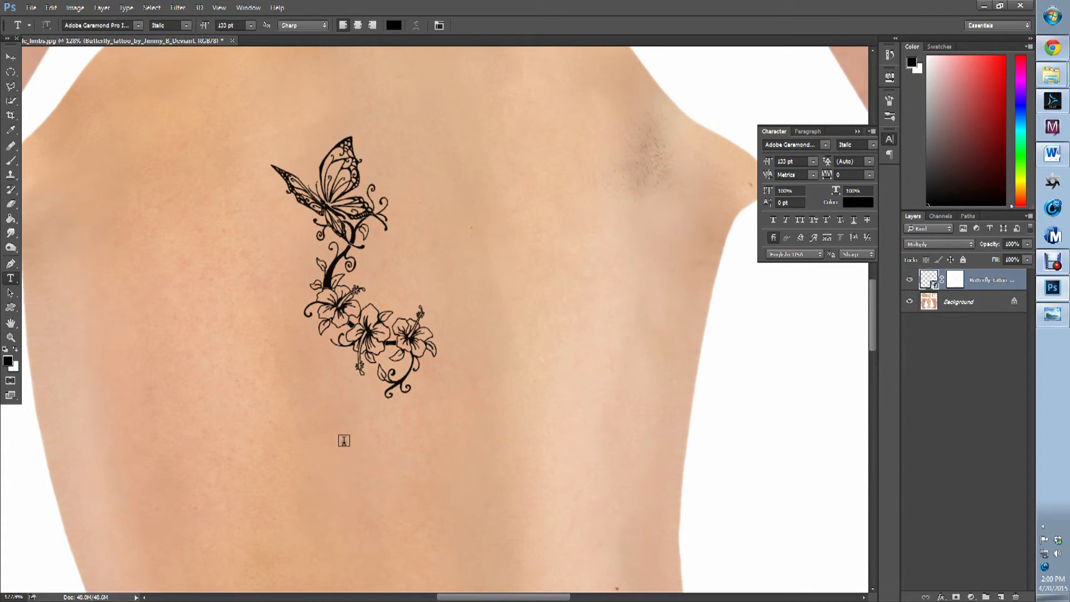
click(343, 451)
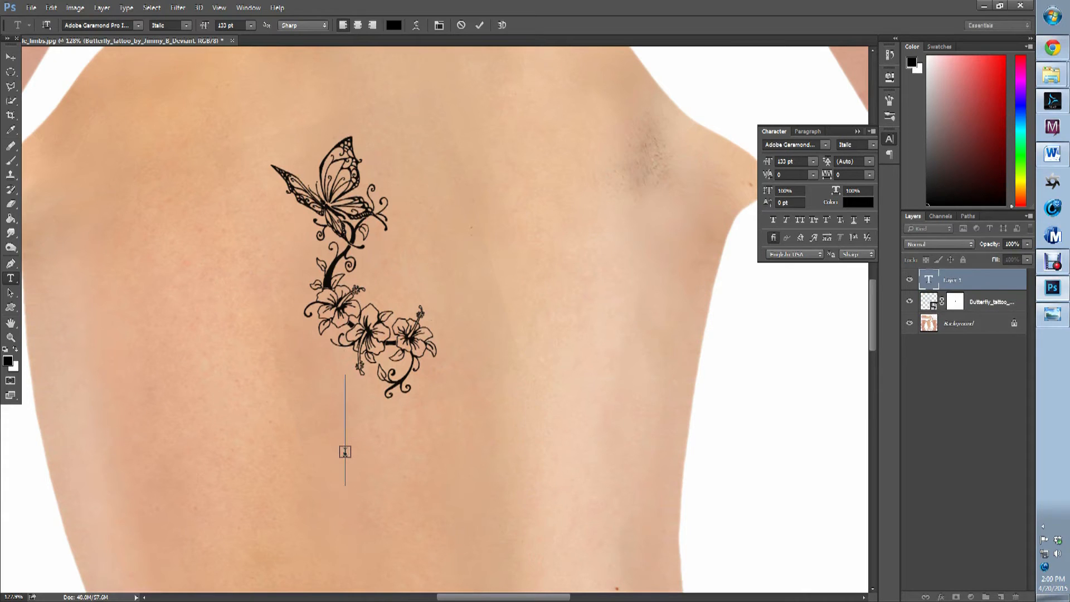
text(love)
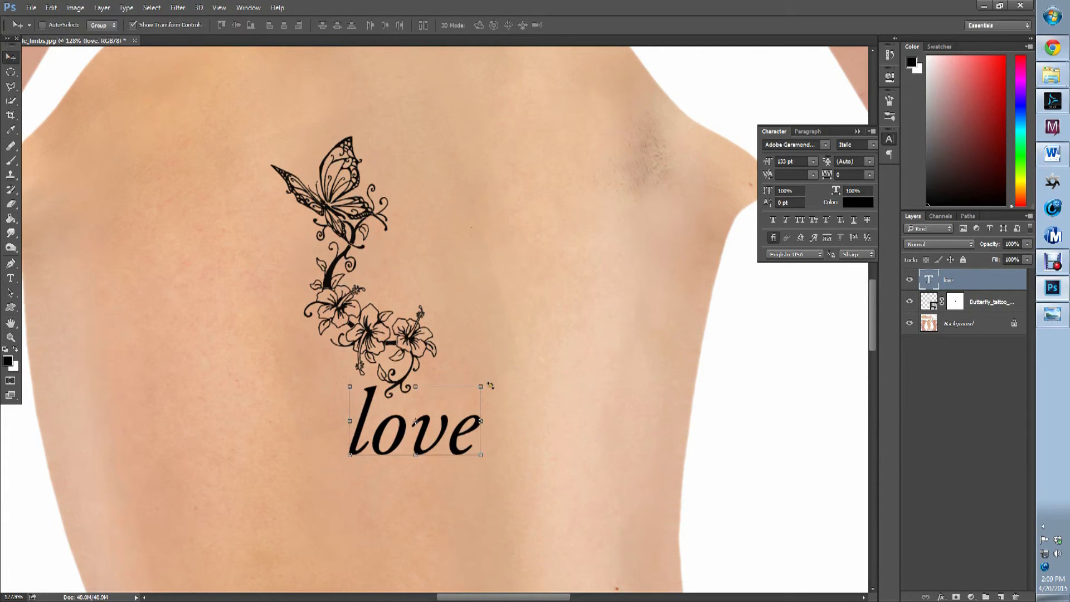
drag(490, 385, 465, 360)
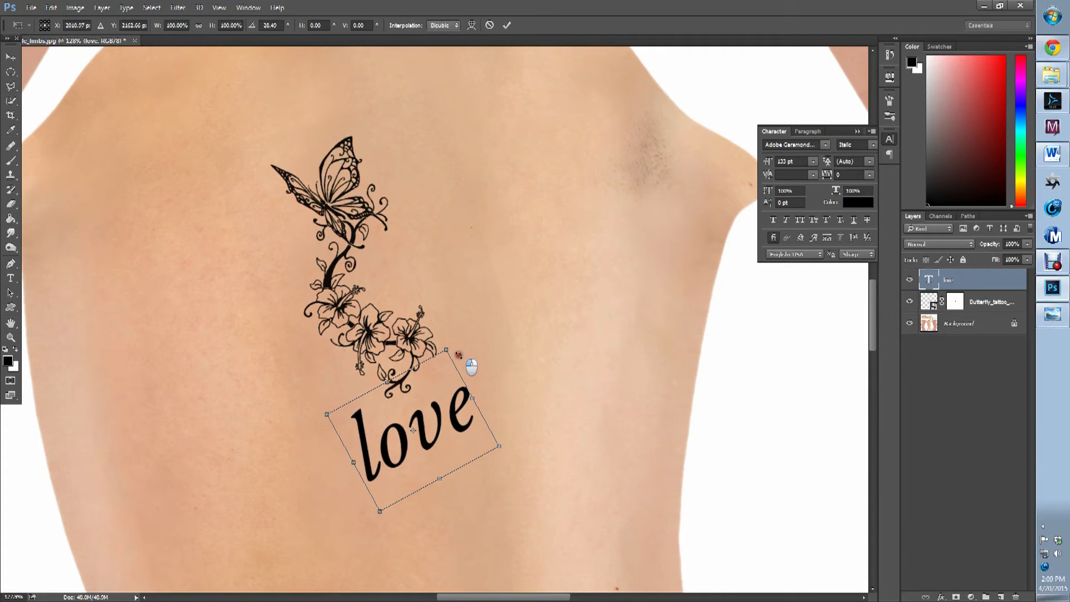
drag(470, 366, 475, 370)
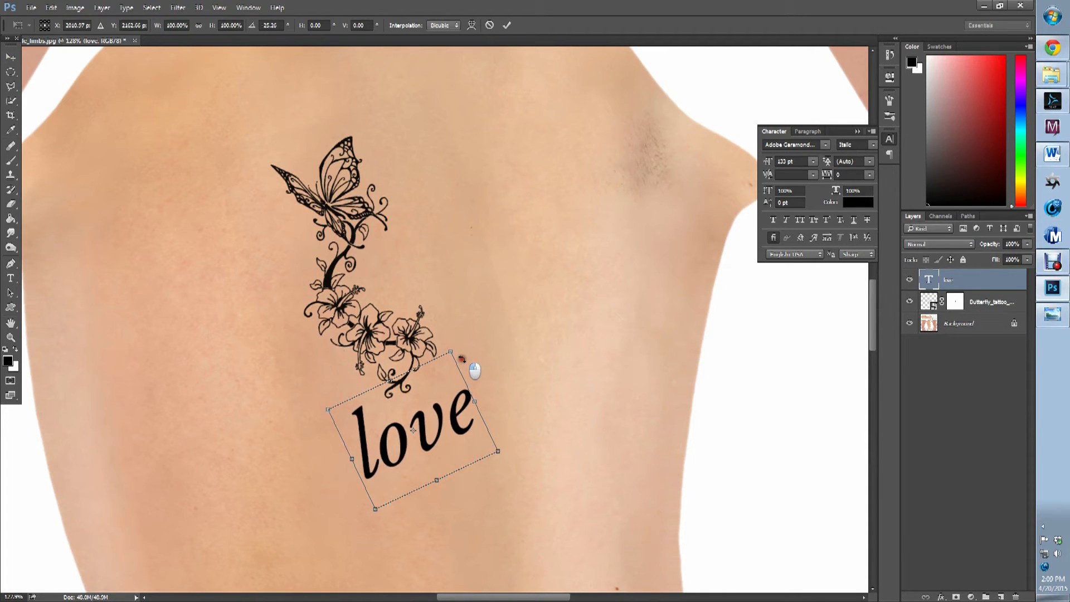
click(507, 26)
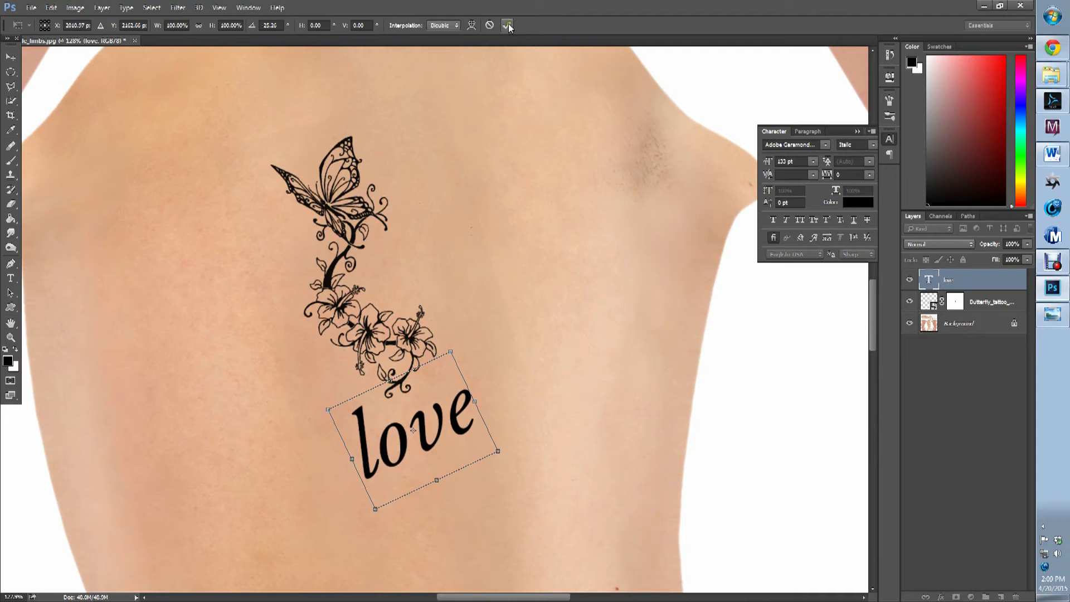
click(34, 5)
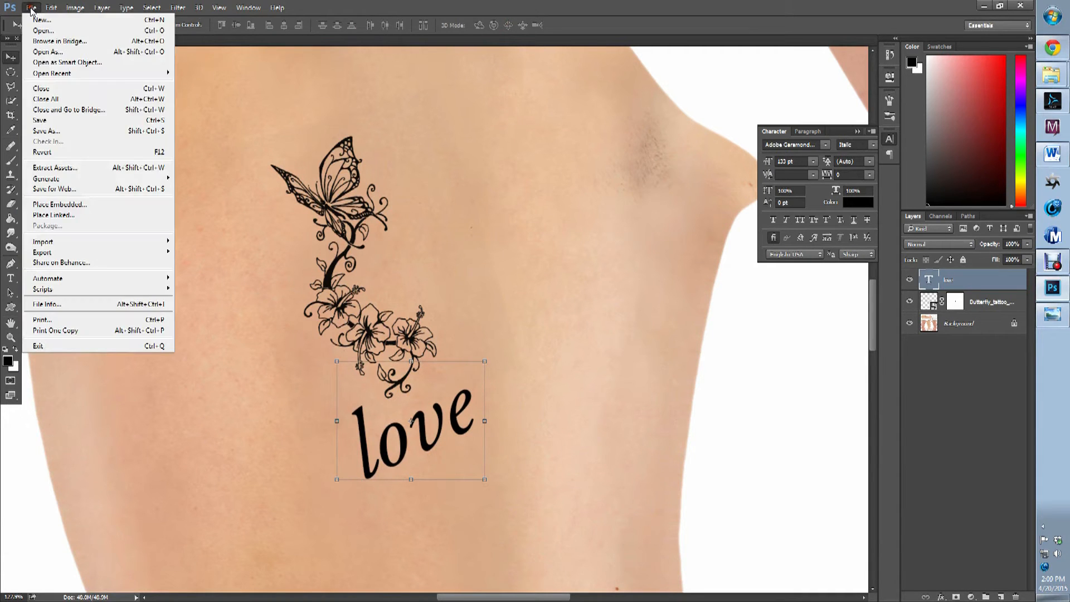
Save the tattooed limbs texture as a layered PSD file via Save As
click(41, 127)
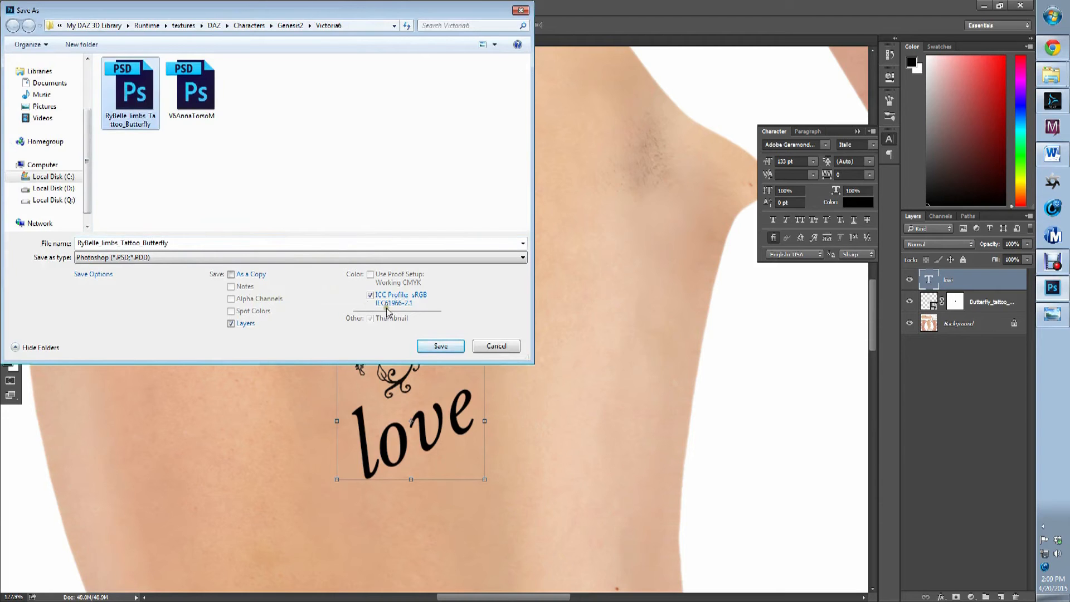
click(440, 345)
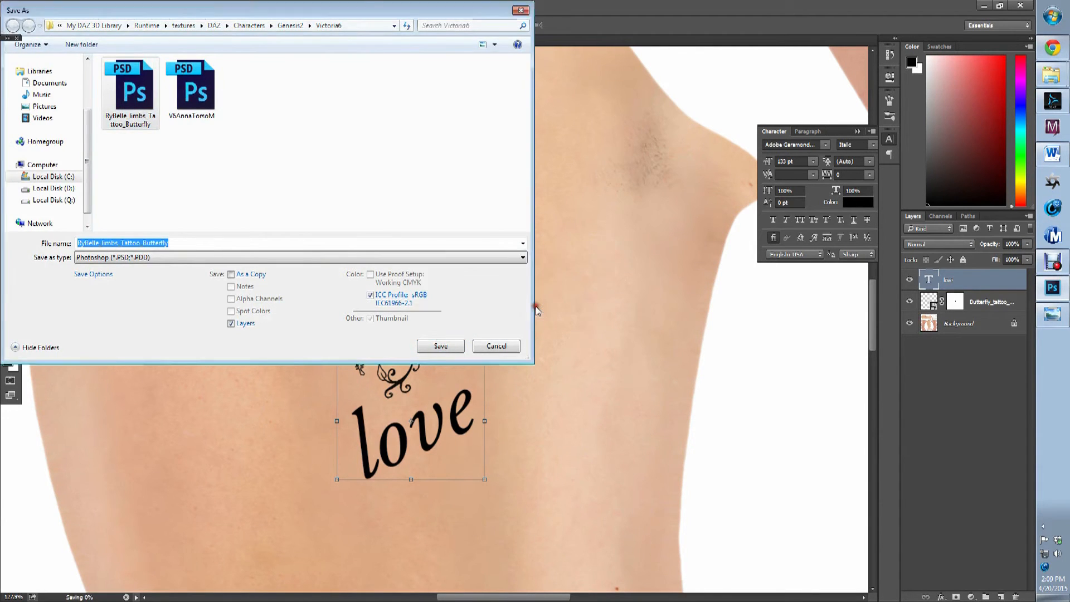
click(440, 346)
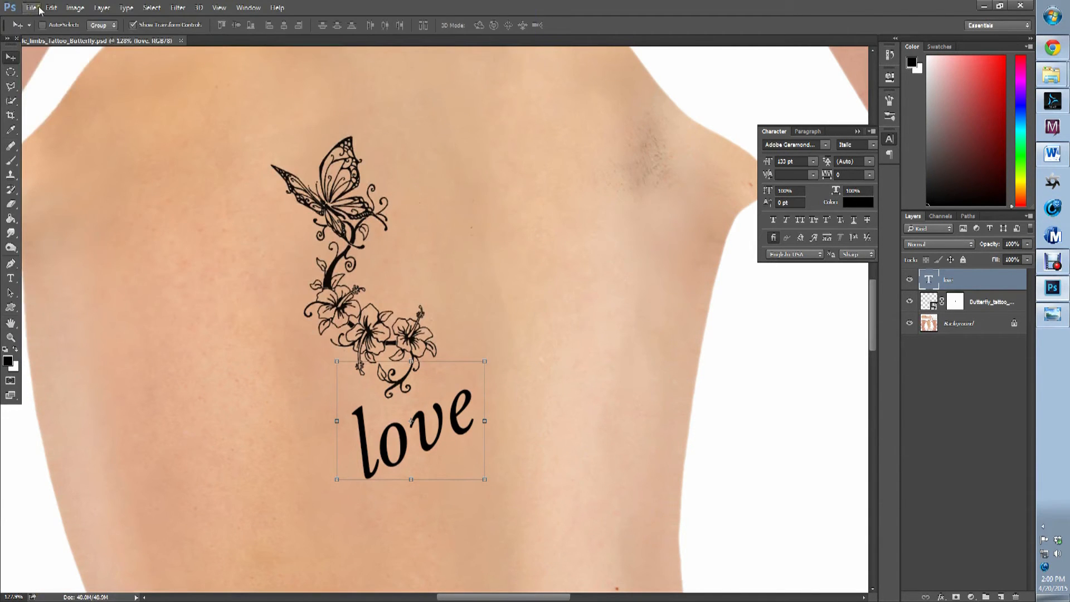
click(35, 9)
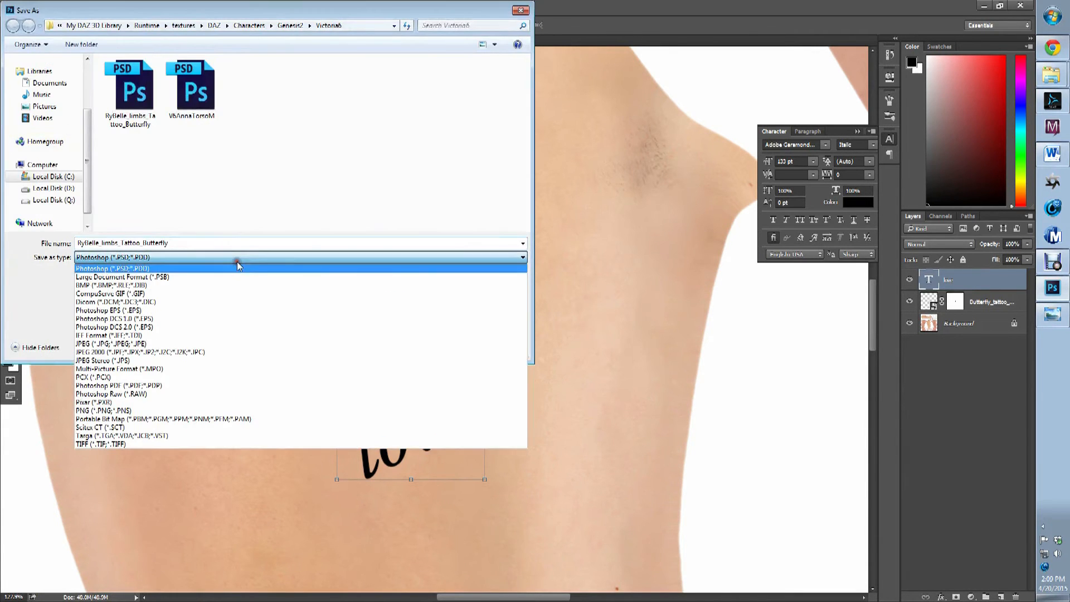
Save a JPEG copy with 'Final' appended to the name at Maximum quality
click(136, 343)
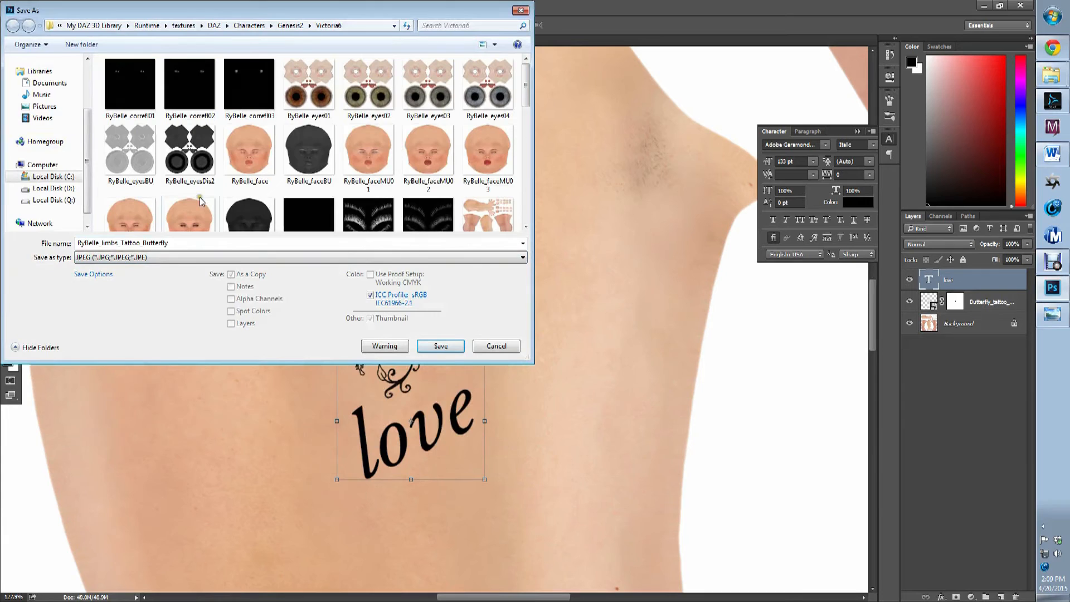
click(174, 243)
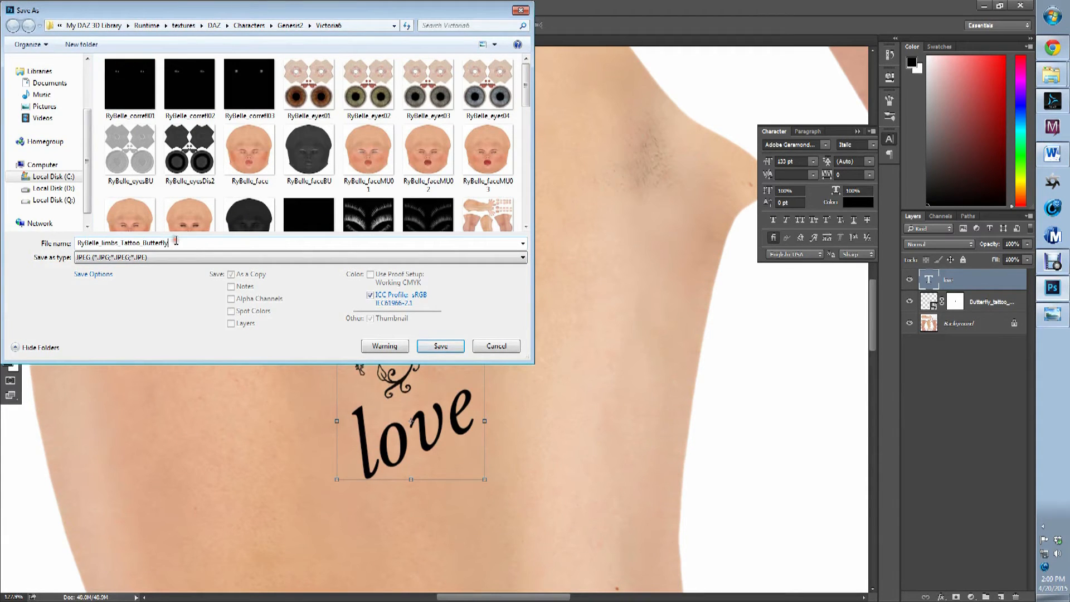
click(521, 256)
text(_Lanil)
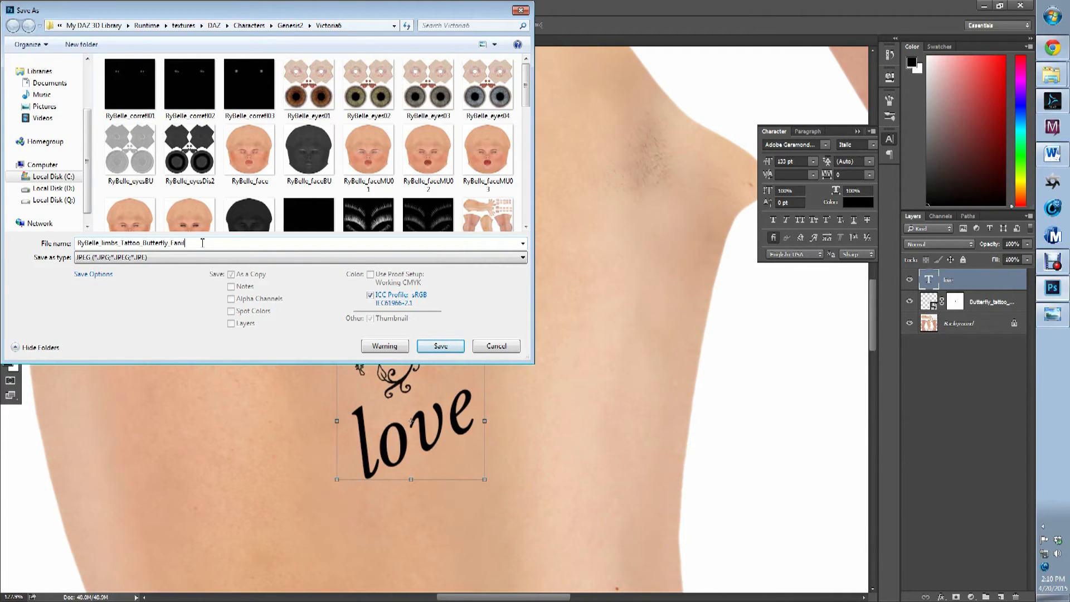
key(Backspace)
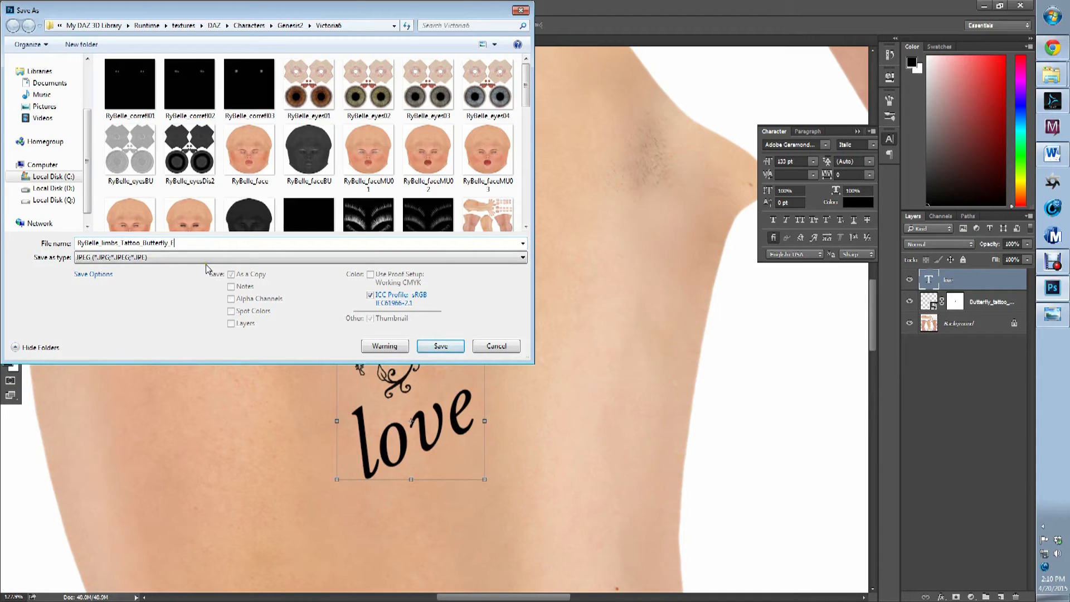
text(inal)
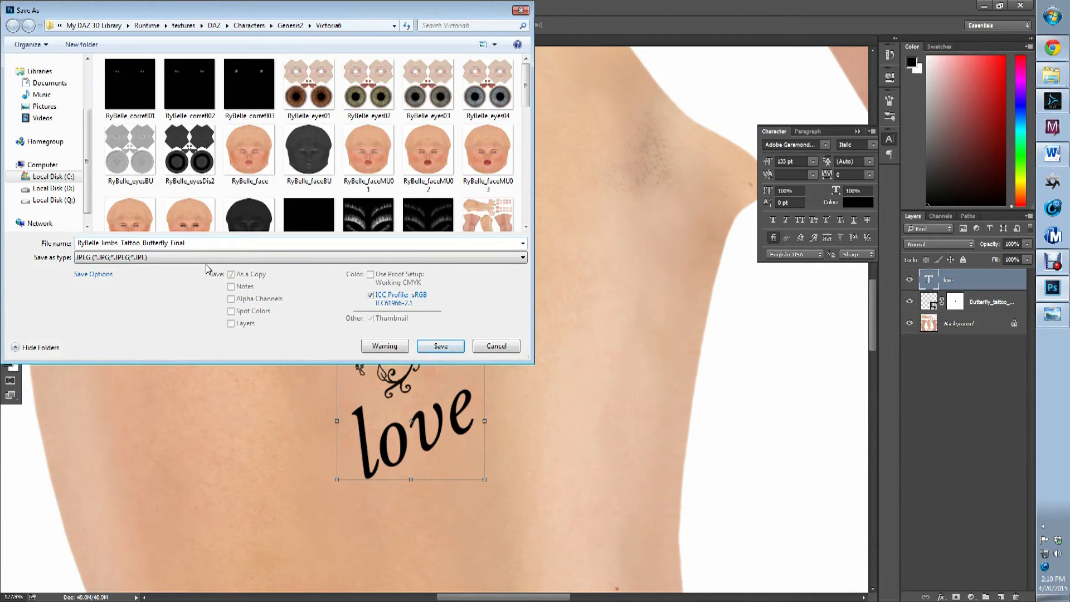
click(440, 346)
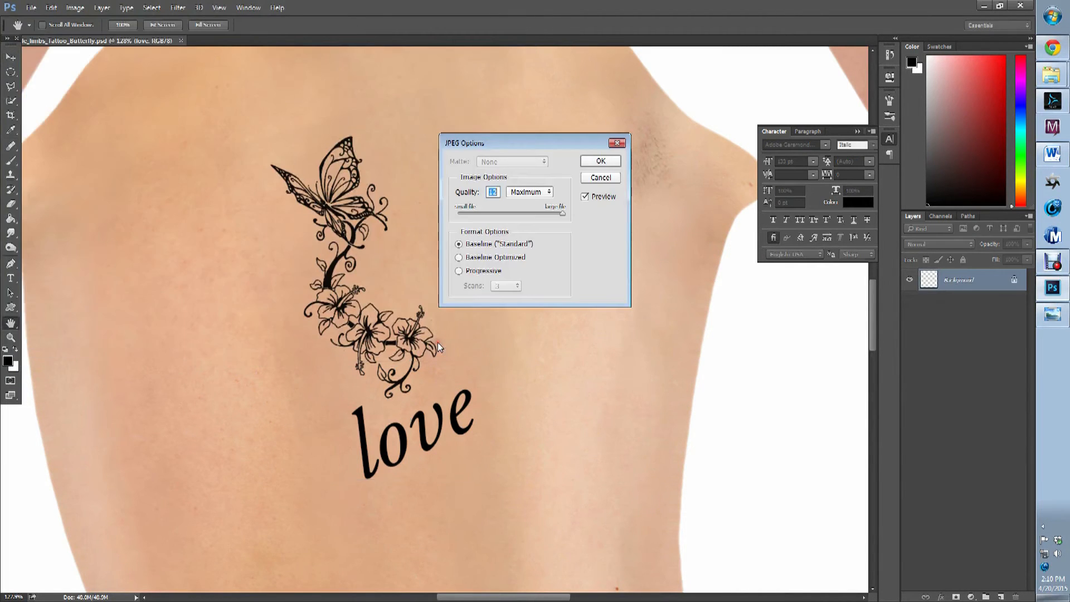
click(599, 160)
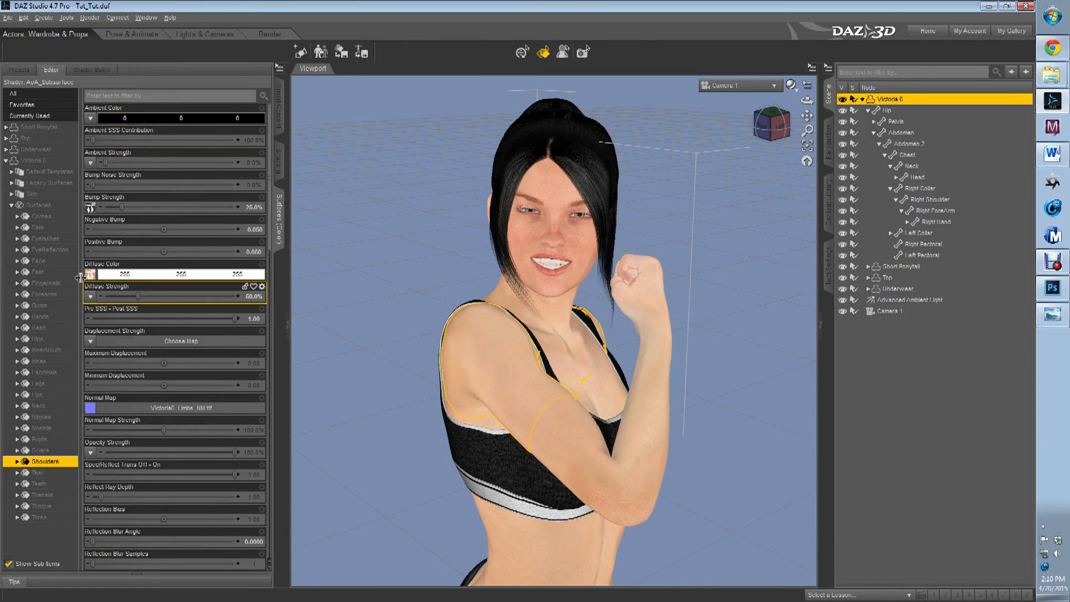
Load the Final tattoo JPEG as the Shoulders diffuse colour map, showing the butterfly on the upper arm
click(89, 274)
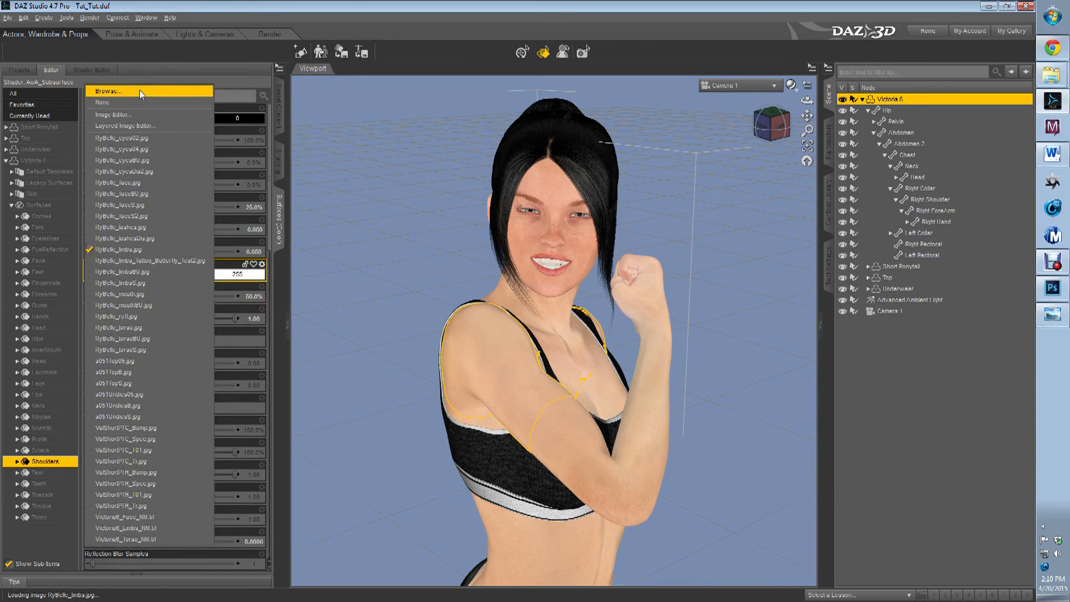
click(111, 92)
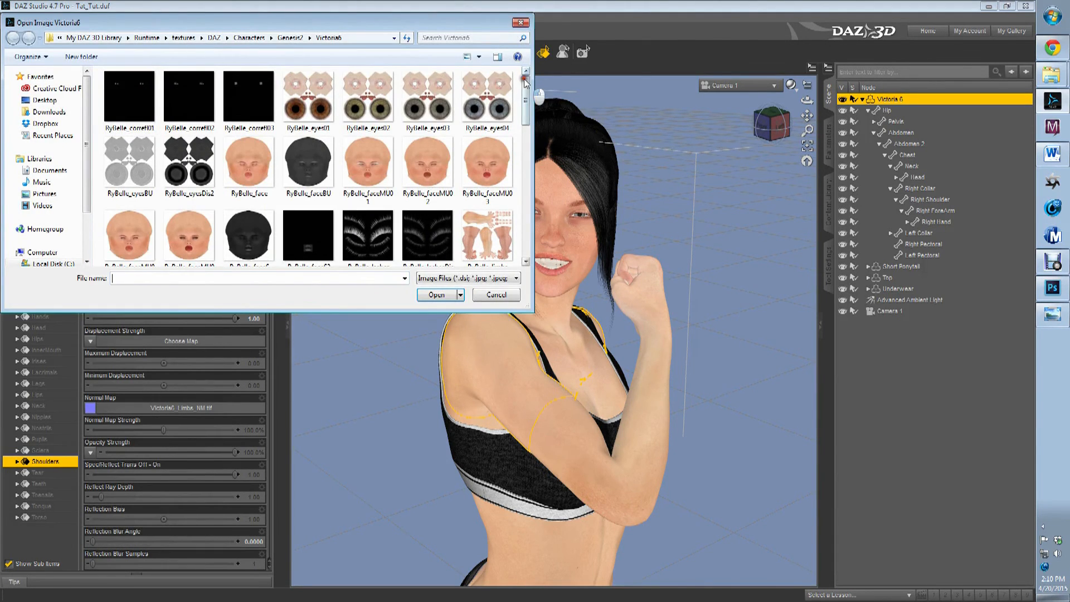
scroll(down, 3)
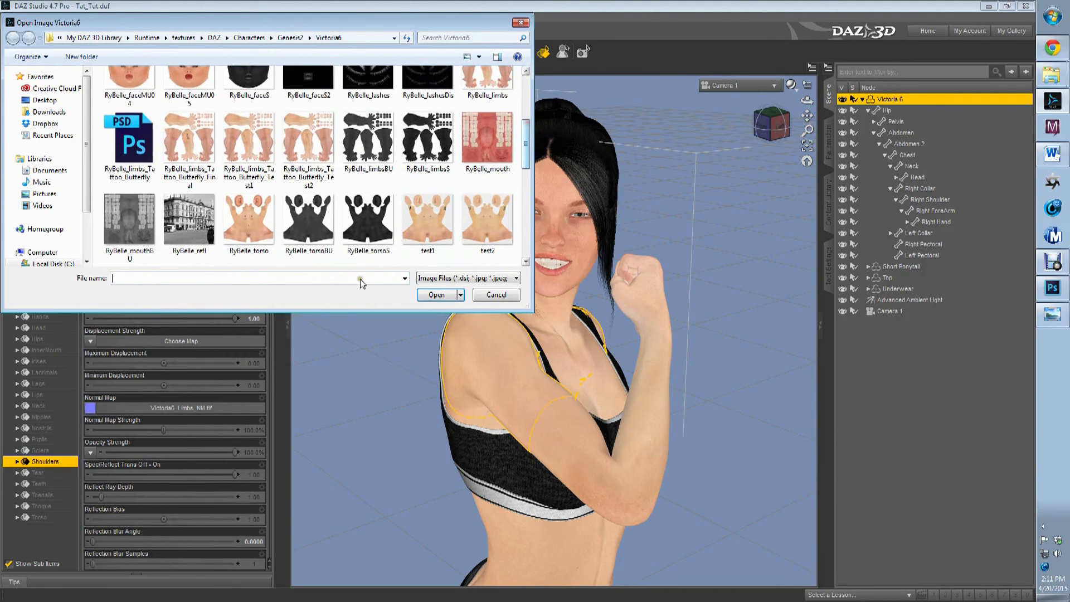
click(189, 136)
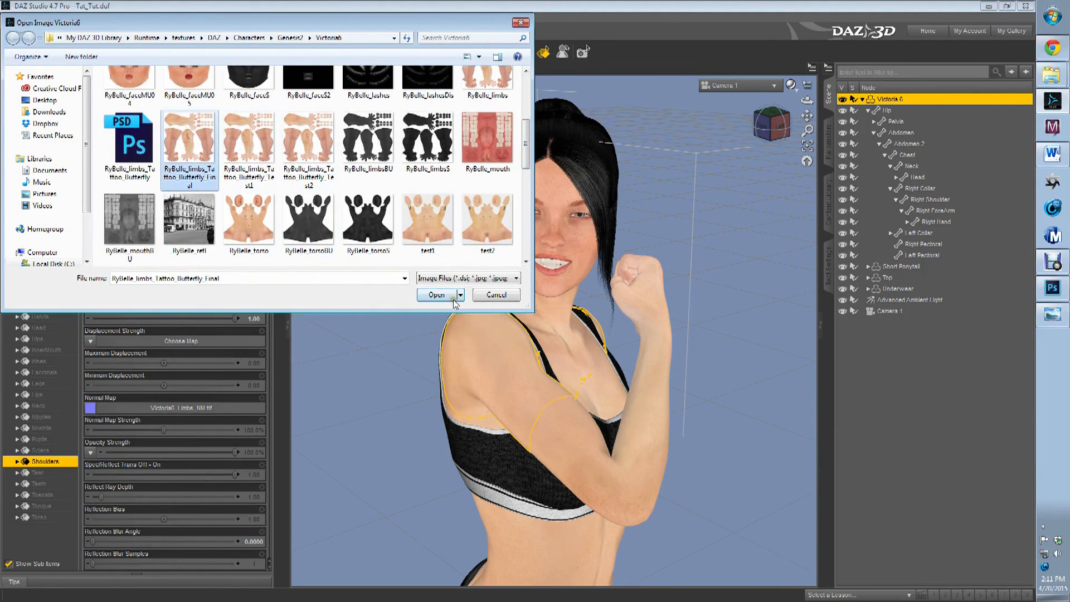
click(436, 294)
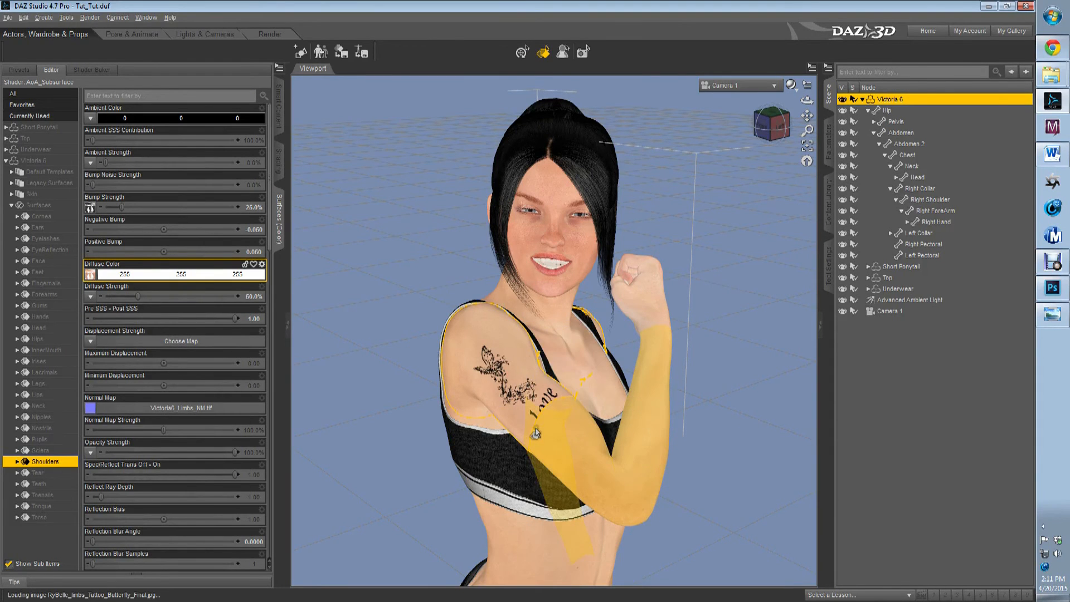
mouse_move(535, 430)
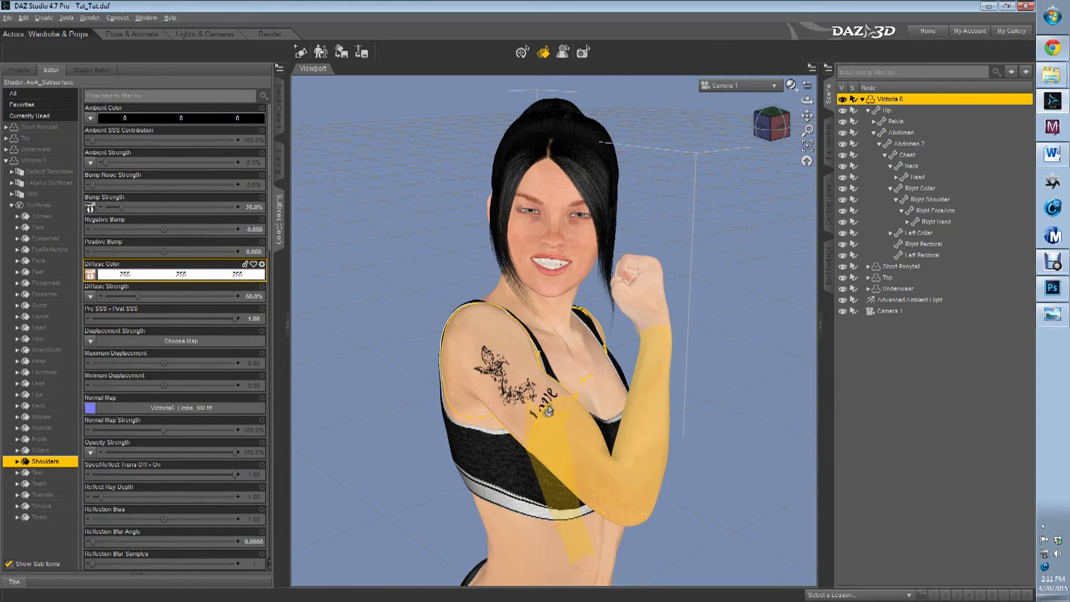
Load the Final tattoo JPEG as the Forearms diffuse colour map so the word love reads complete
click(40, 293)
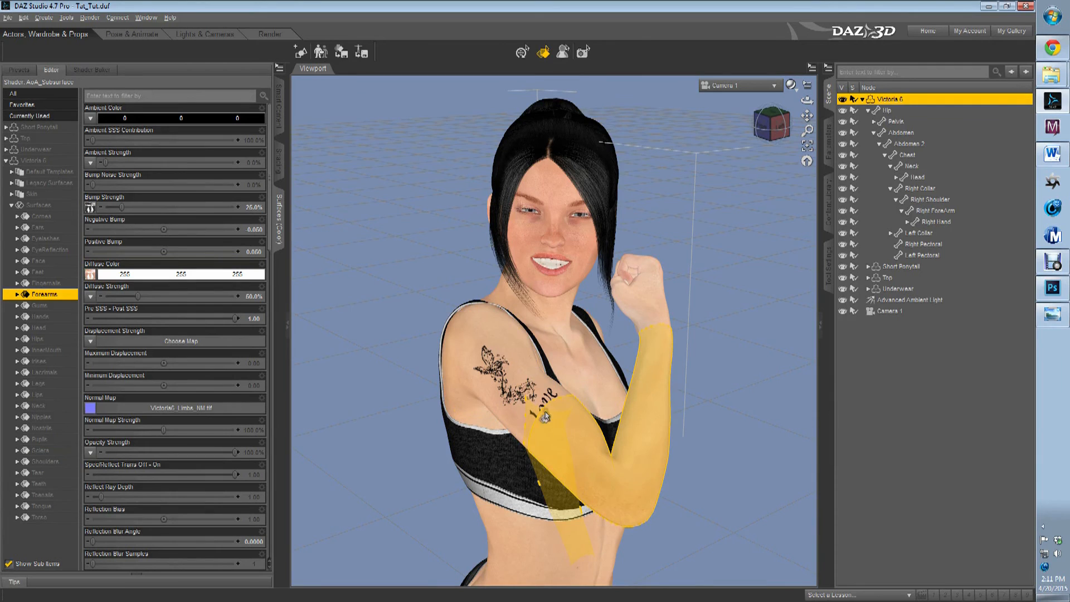
click(89, 274)
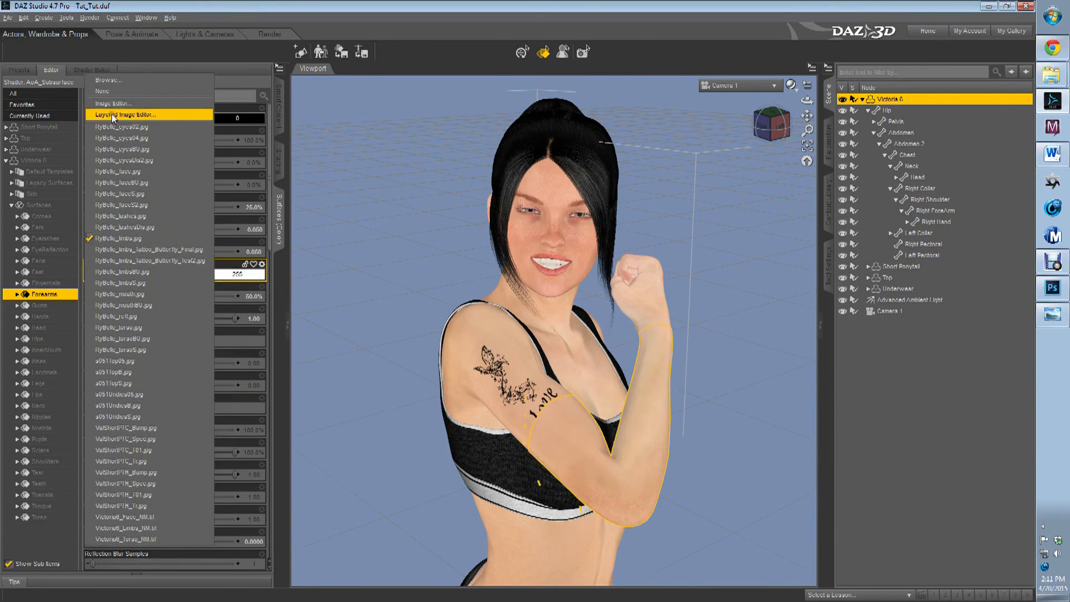
click(125, 115)
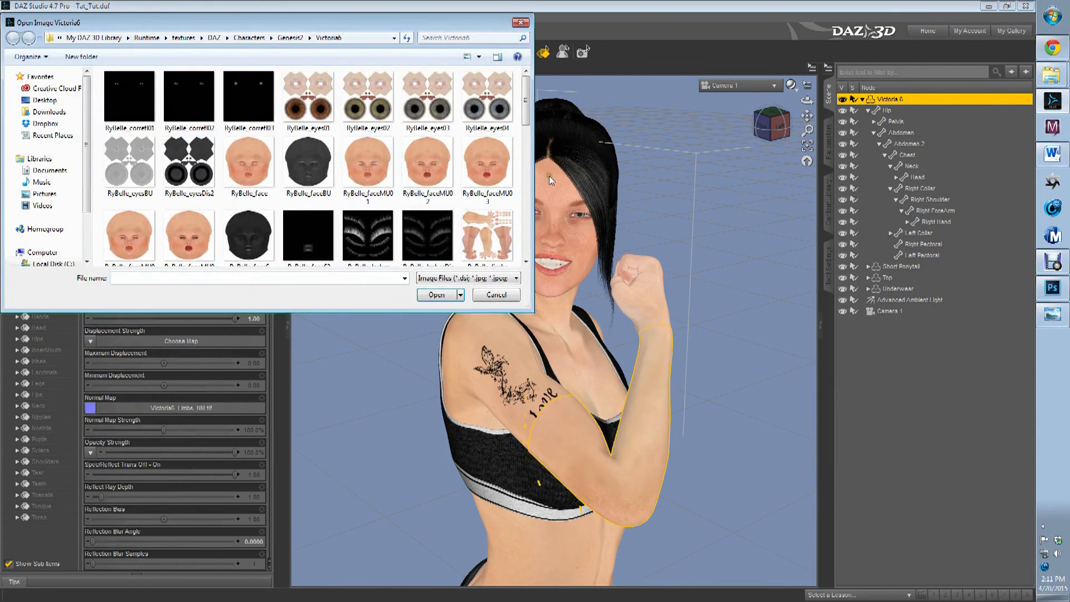
scroll(down, 3)
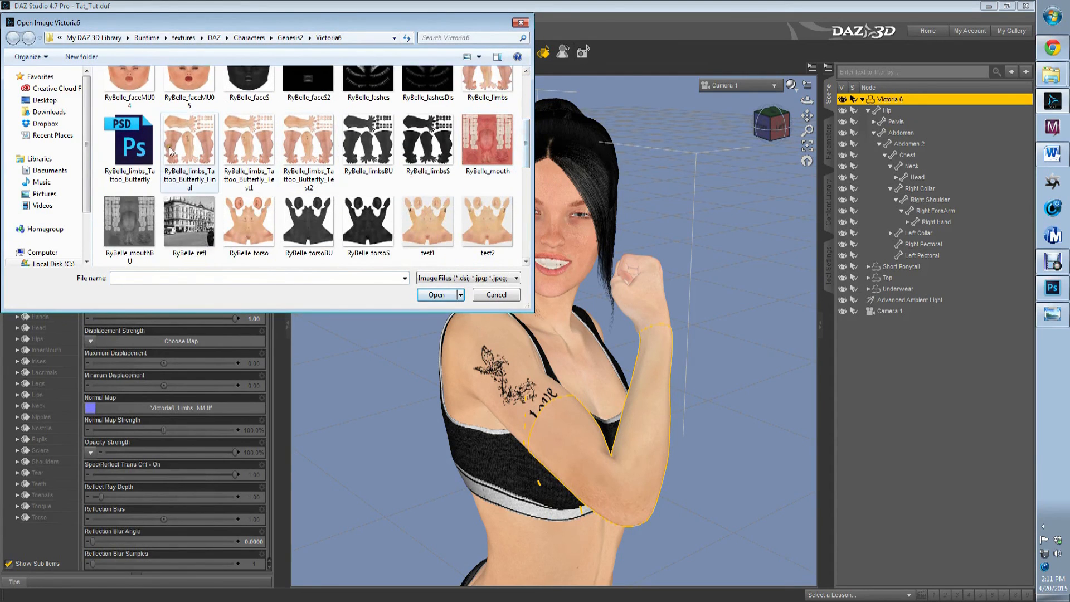
click(496, 294)
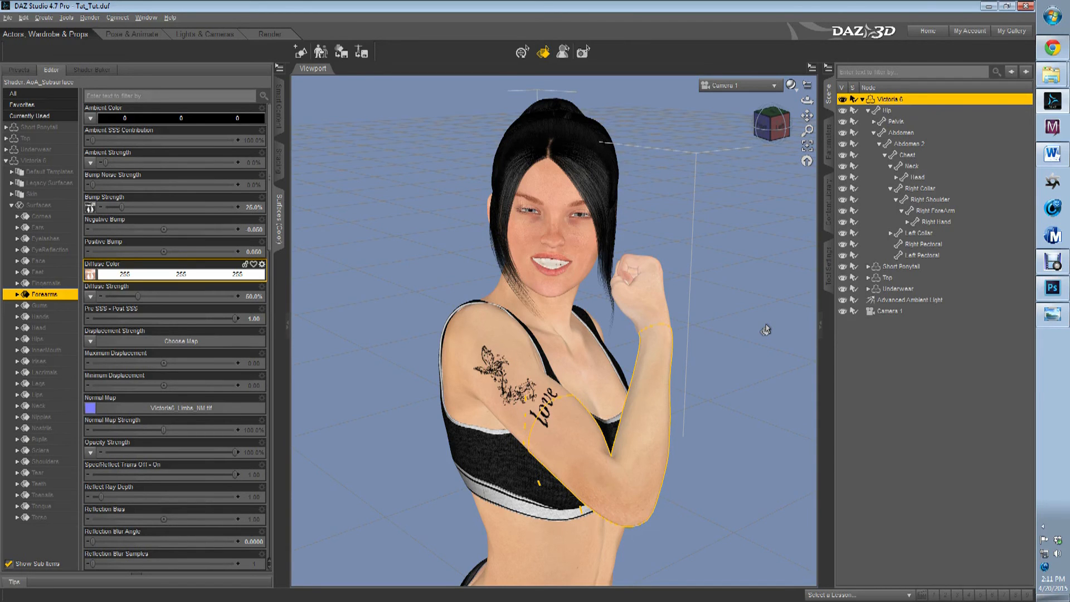
mouse_move(787, 129)
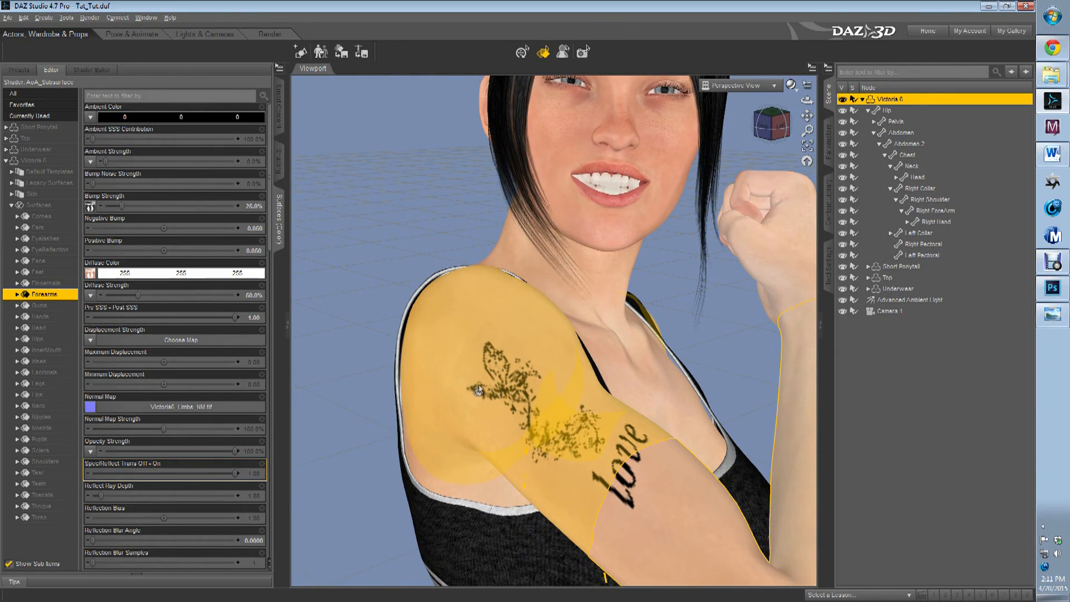
mouse_move(667, 509)
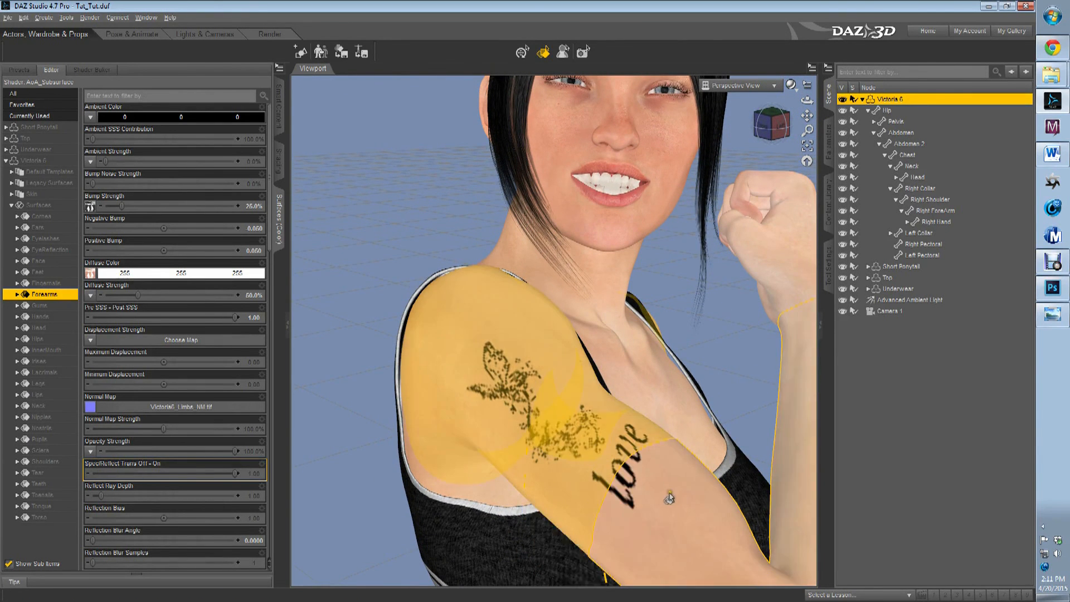